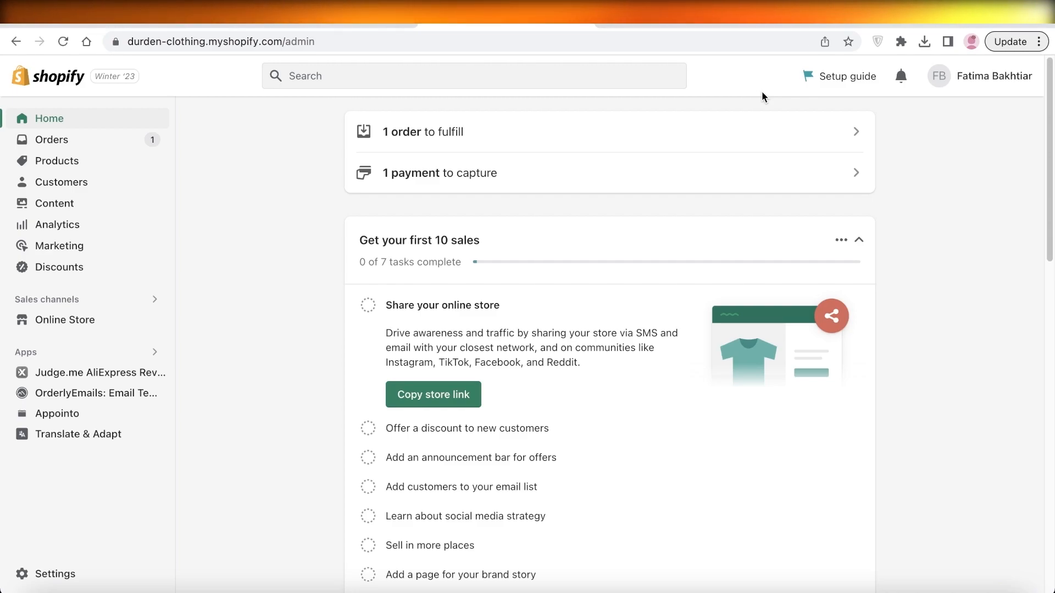
{"action": "mouse_move", "coordinate": [767, 101]}
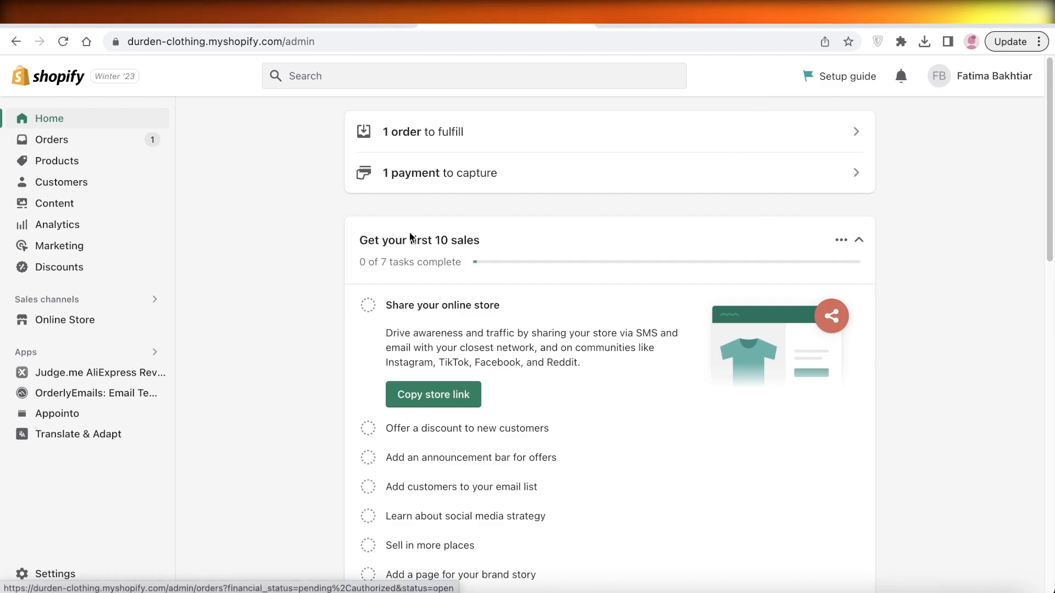
{"action": "mouse_move", "coordinate": [255, 289]}
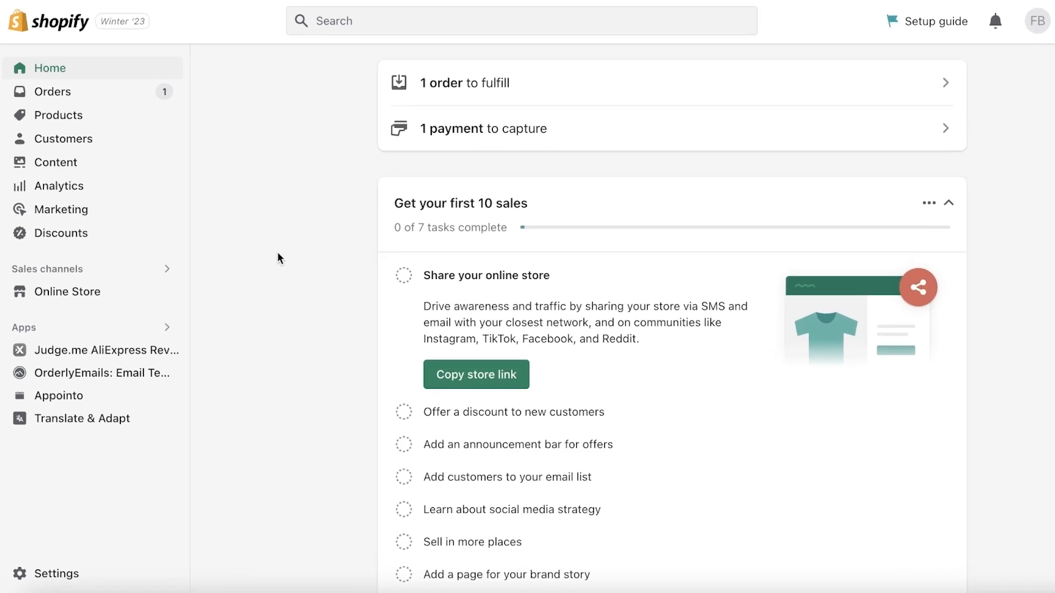
{"action": "mouse_move", "coordinate": [280, 260]}
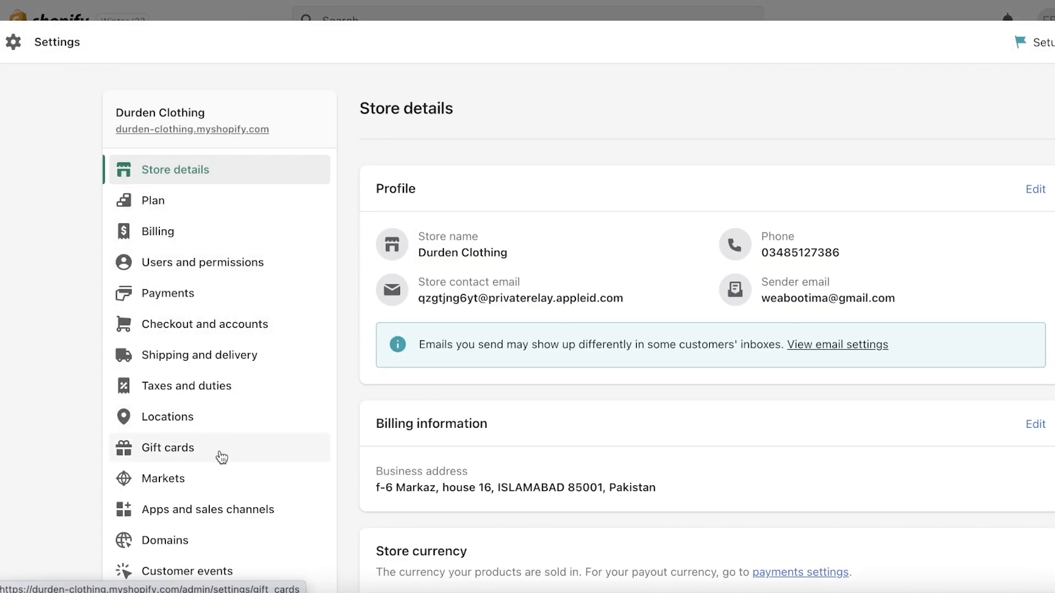
Browse apps and sales channels and search the app store for 'pingpong'.
{"action": "left_click", "coordinate": [207, 509]}
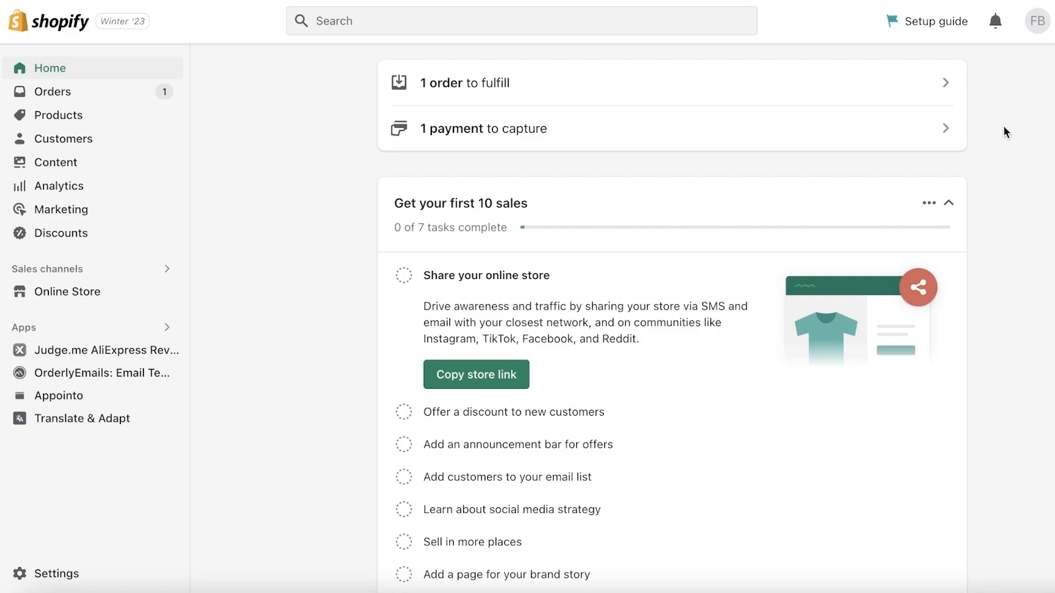
{"action": "mouse_move", "coordinate": [357, 264]}
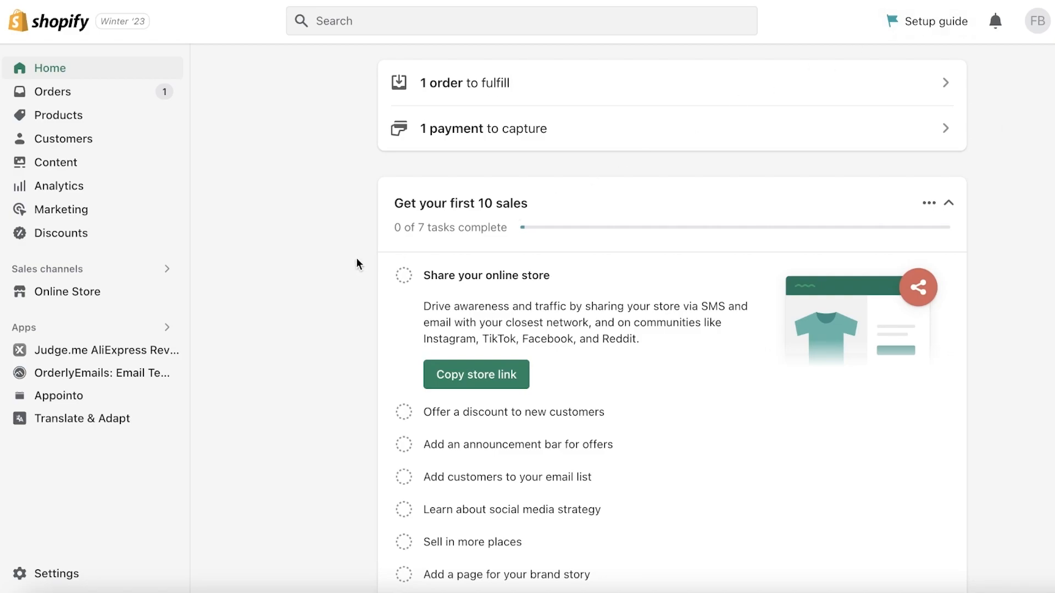
{"action": "mouse_move", "coordinate": [114, 414]}
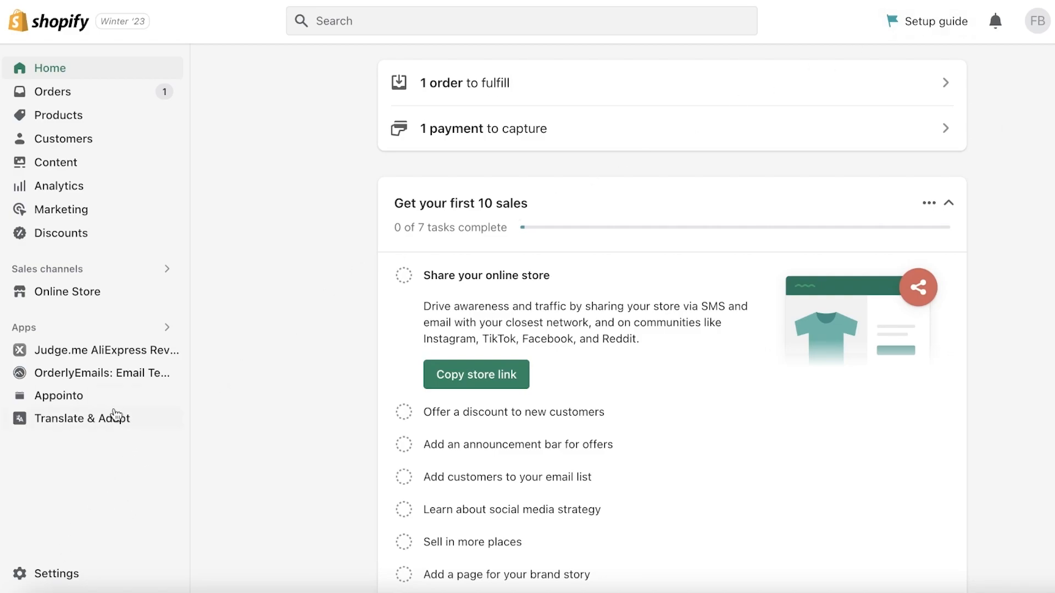
{"action": "left_click", "coordinate": [56, 573]}
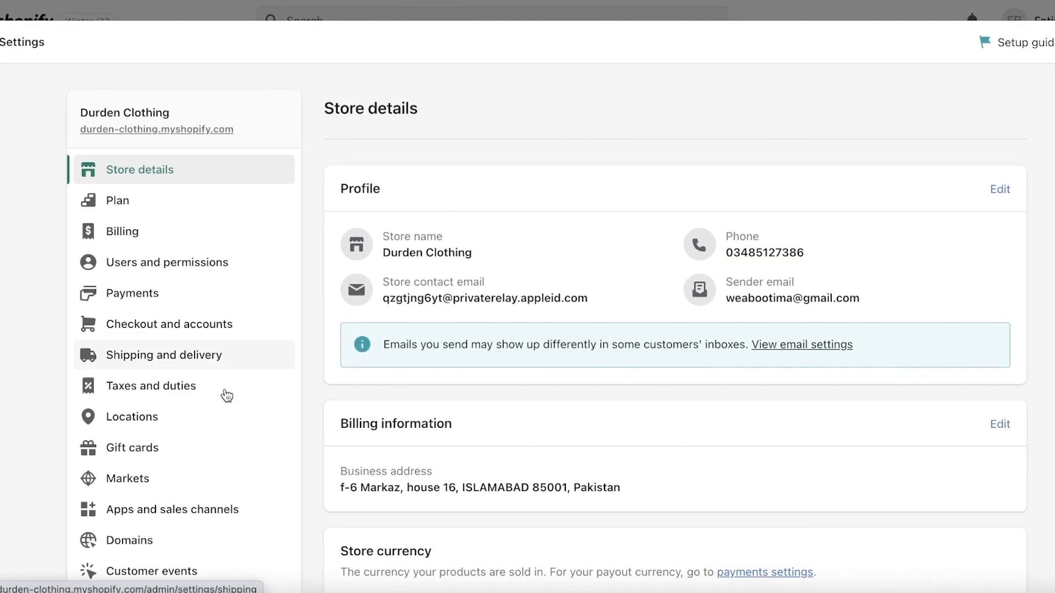
{"action": "left_click", "coordinate": [171, 509]}
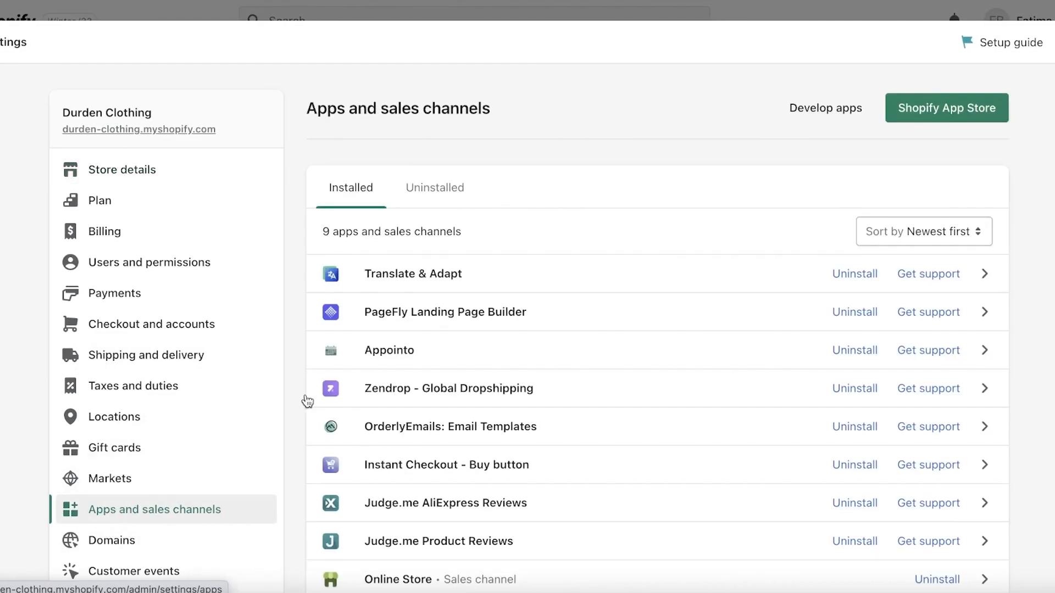
{"action": "left_click", "coordinate": [946, 108]}
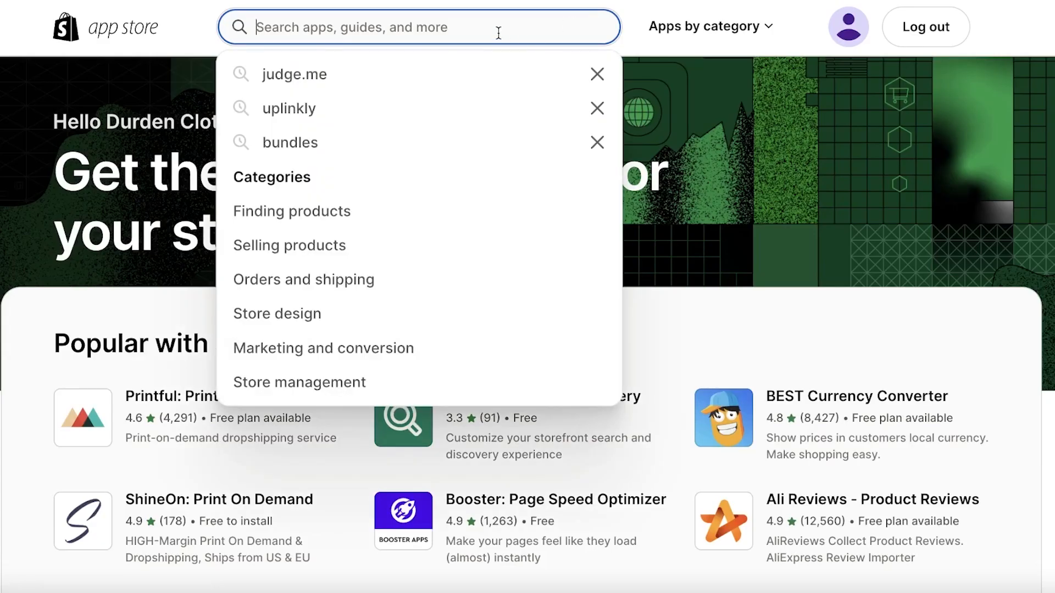
{"action": "type", "text": "pingpong"}
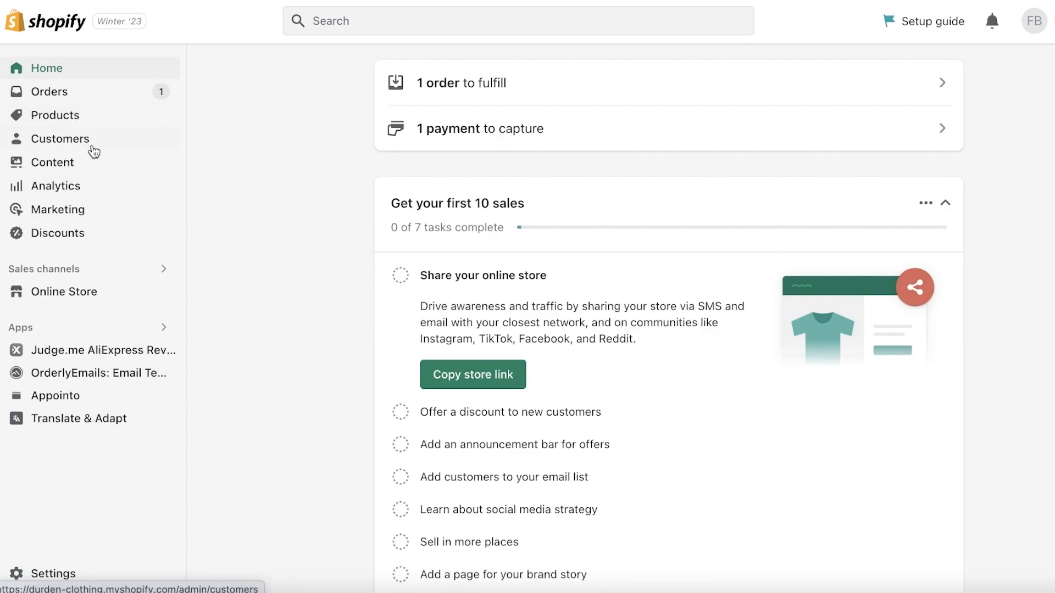
Look through store details and Checkout and accounts settings, then reach the Payments page.
{"action": "left_click", "coordinate": [52, 573]}
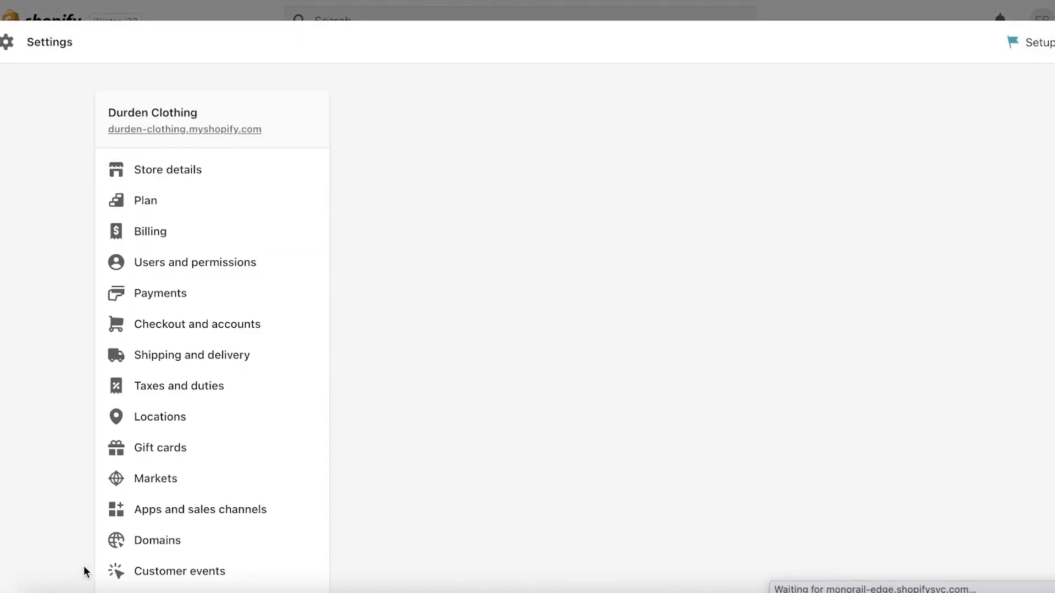
{"action": "left_click", "coordinate": [168, 169]}
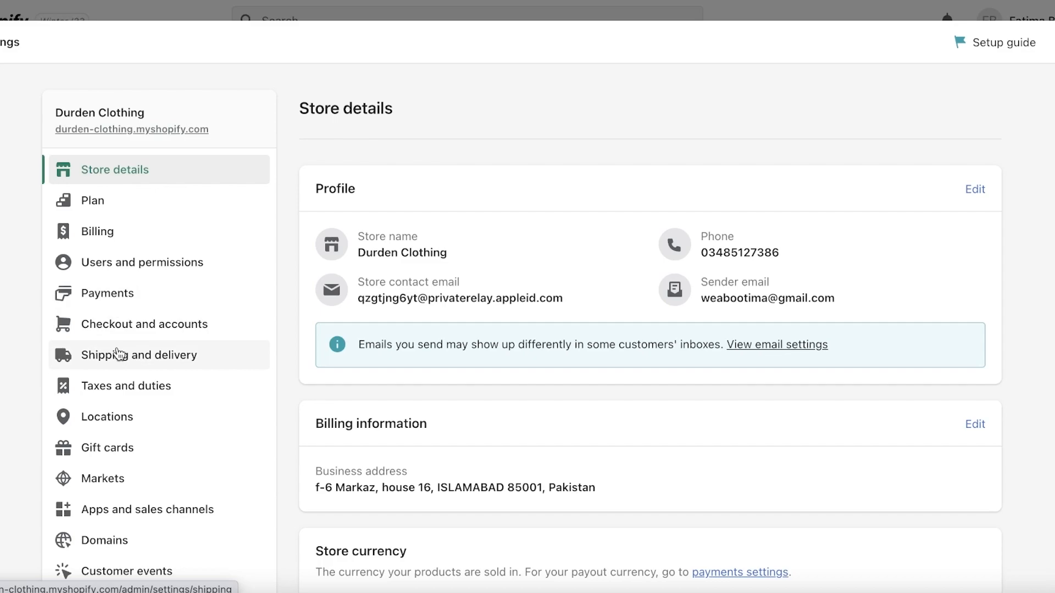
{"action": "left_click", "coordinate": [143, 324]}
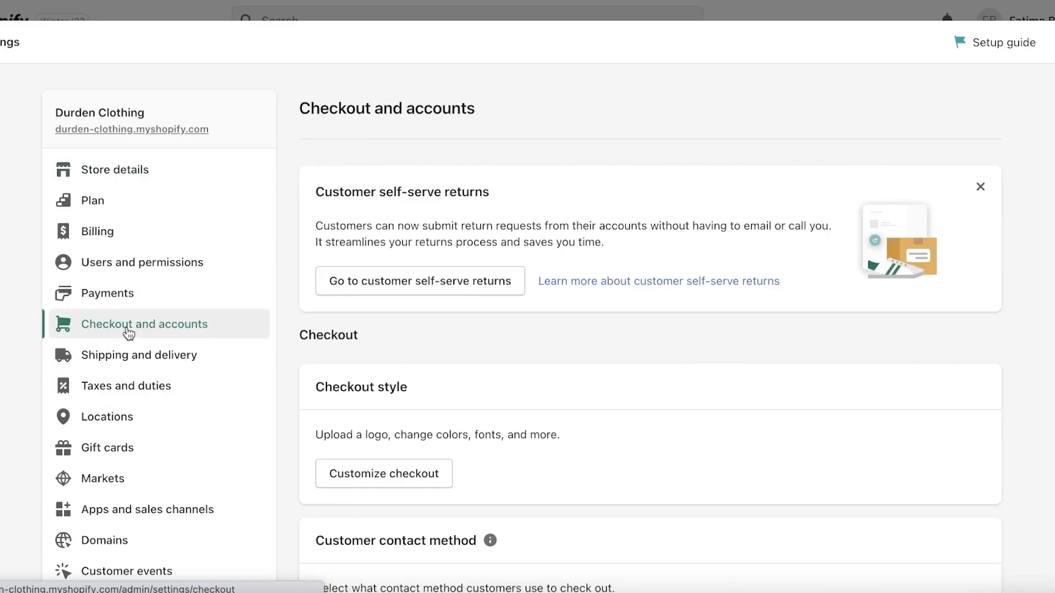
{"action": "scroll", "scroll_direction": "down", "scroll_amount": 3}
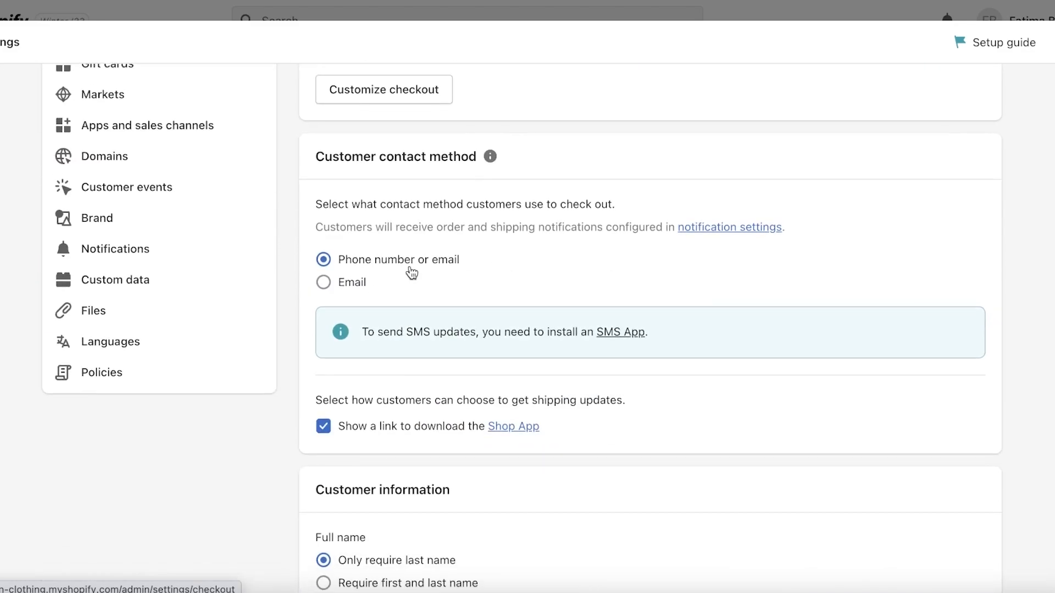
{"action": "scroll", "scroll_direction": "down", "scroll_amount": 3}
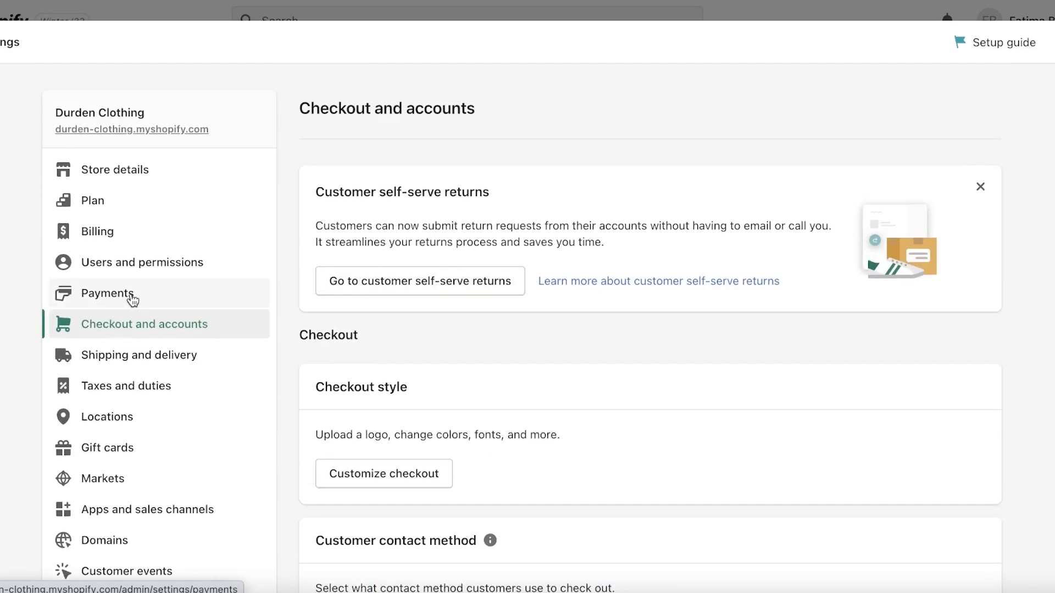
{"action": "left_click", "coordinate": [106, 293]}
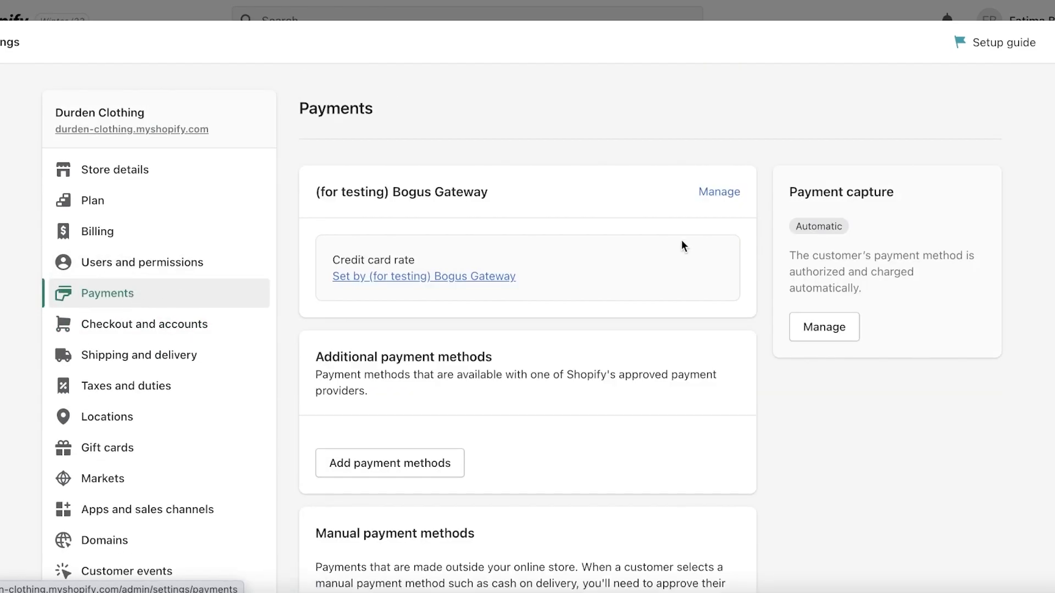
{"action": "left_click", "coordinate": [390, 462]}
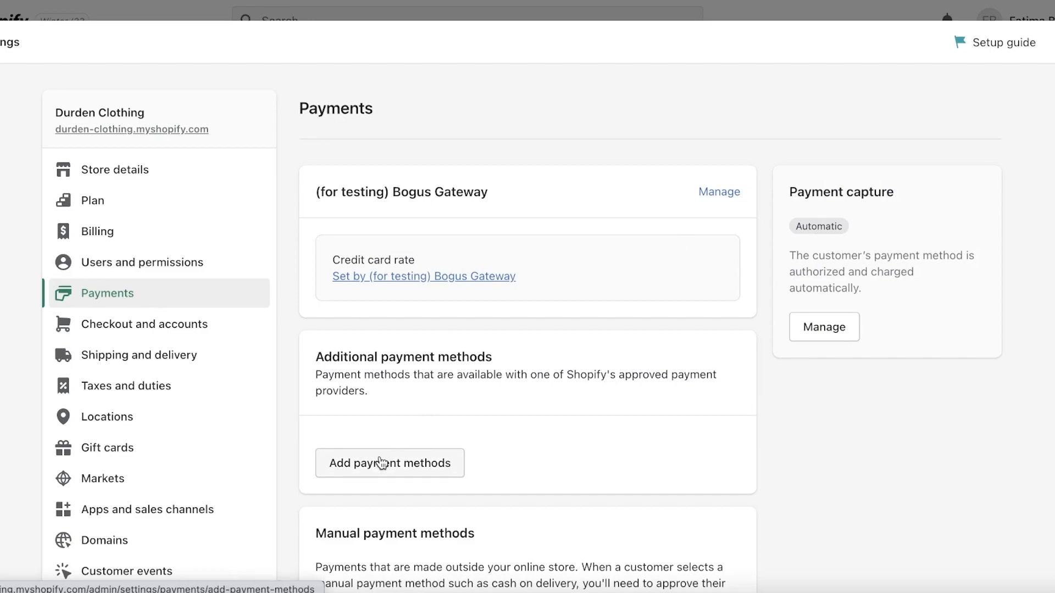
Search payment methods for Klarna, listing PingPong Checkout and Checkout.com as providers.
{"action": "left_click", "coordinate": [389, 462]}
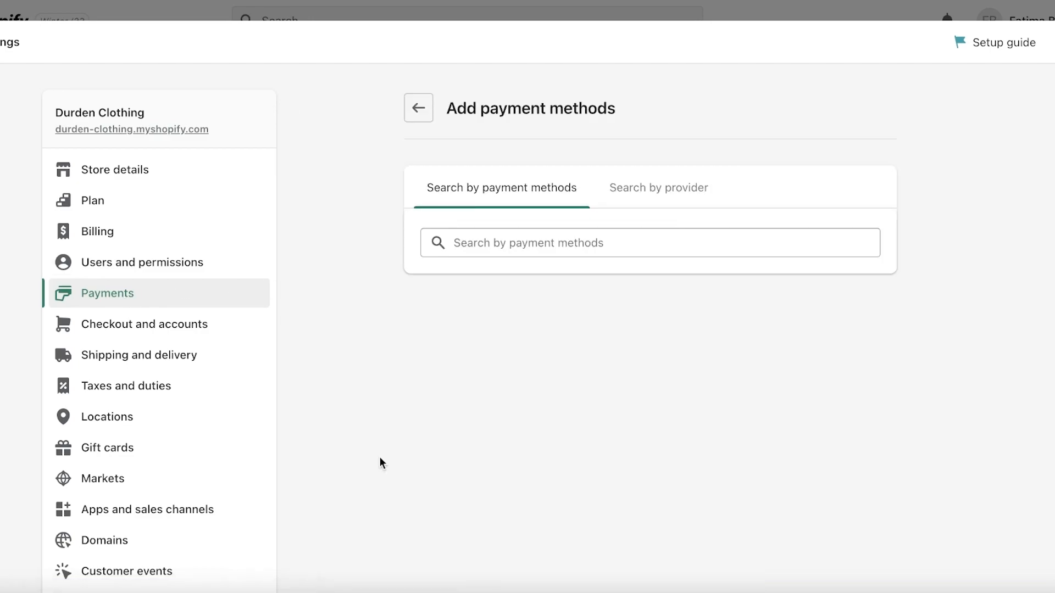
{"action": "left_click", "coordinate": [648, 243]}
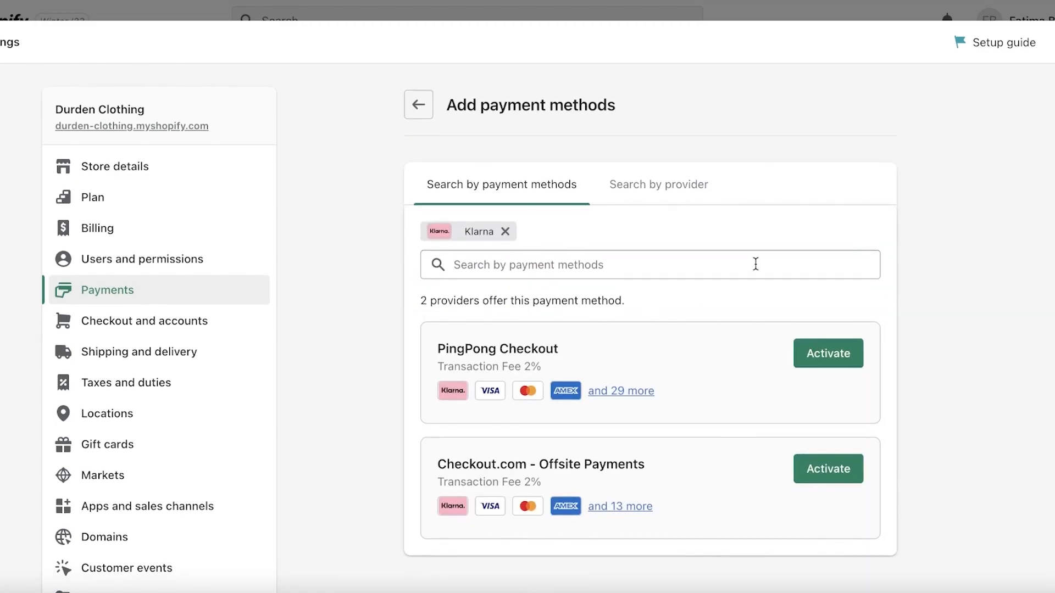
{"action": "scroll", "scroll_direction": "down", "scroll_amount": 3}
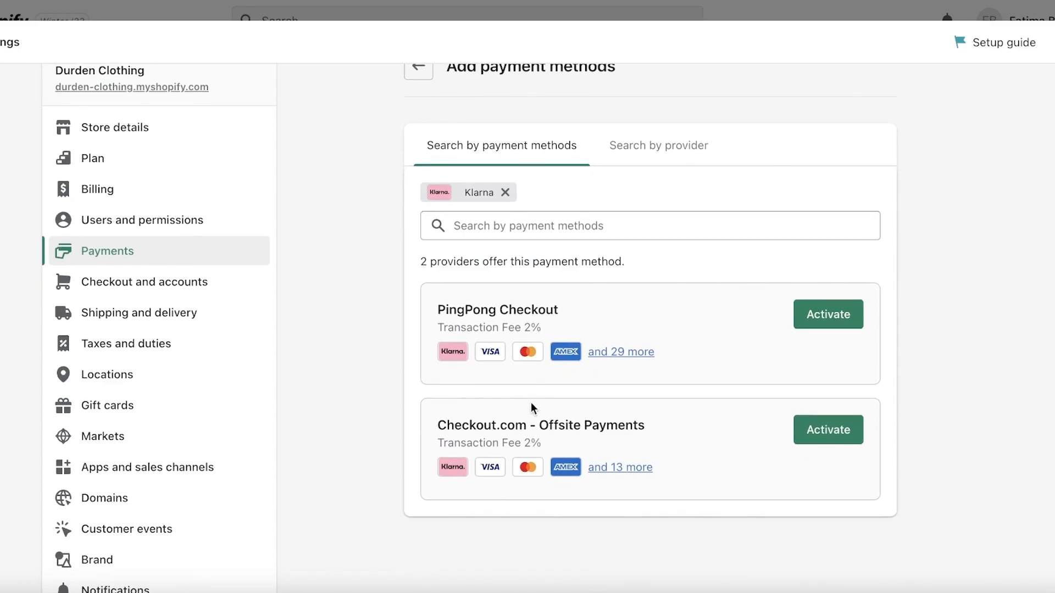
{"action": "mouse_move", "coordinate": [576, 438]}
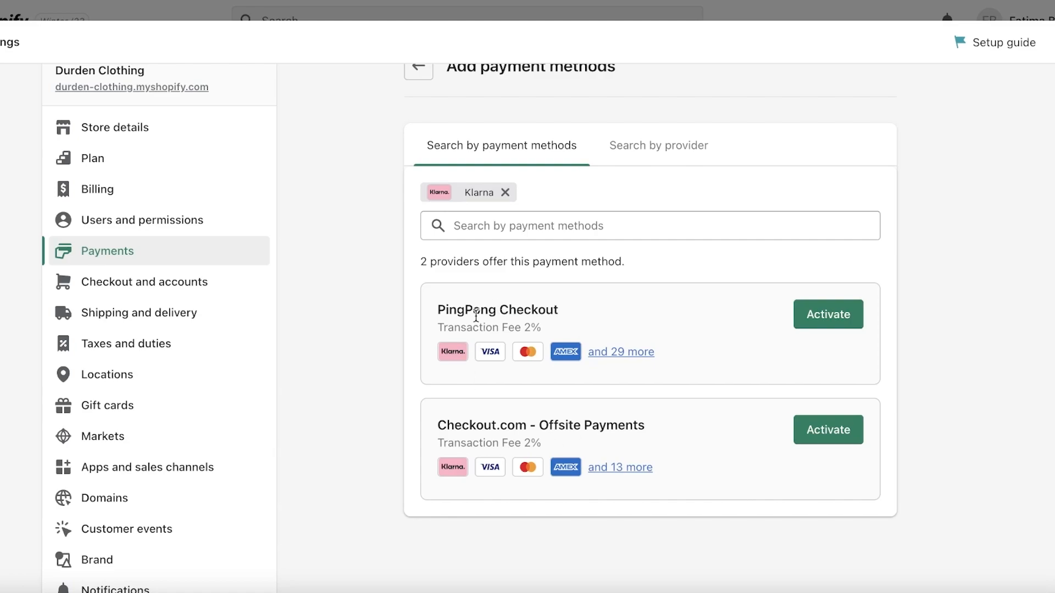
{"action": "mouse_move", "coordinate": [933, 319]}
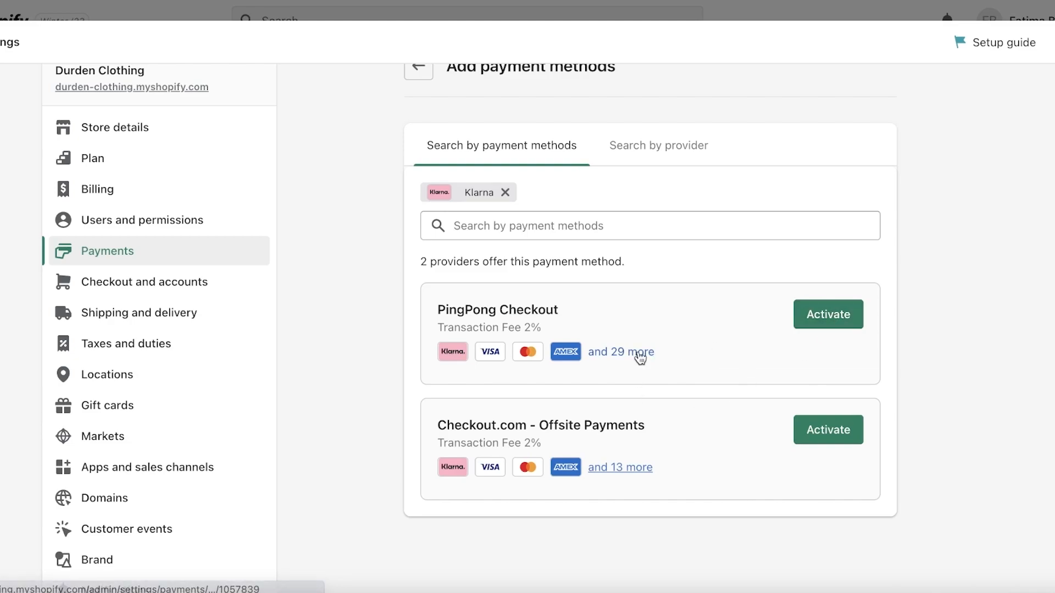
{"action": "mouse_move", "coordinate": [638, 461]}
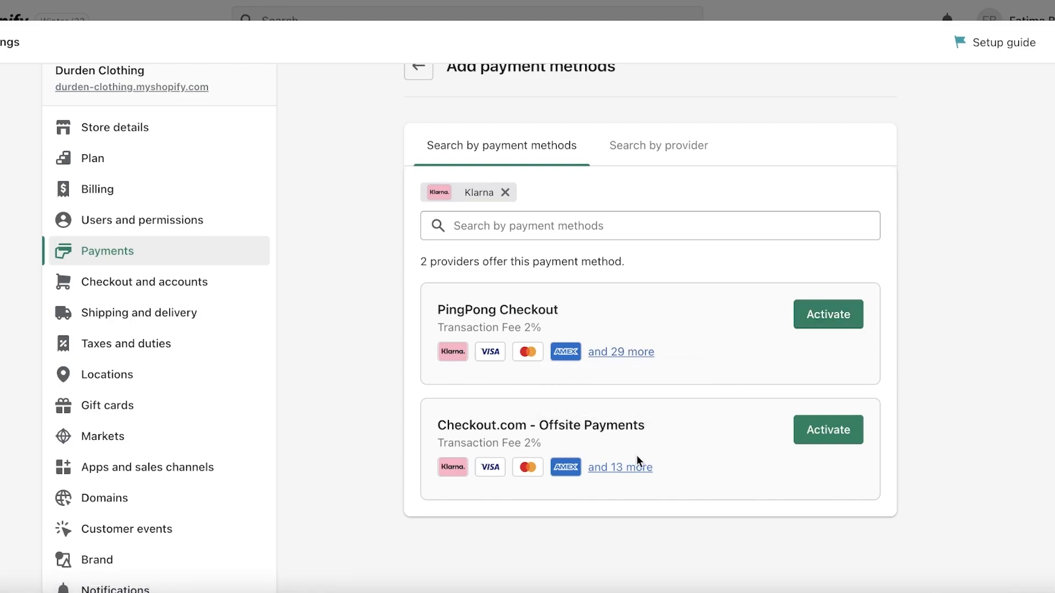
{"action": "mouse_move", "coordinate": [620, 467]}
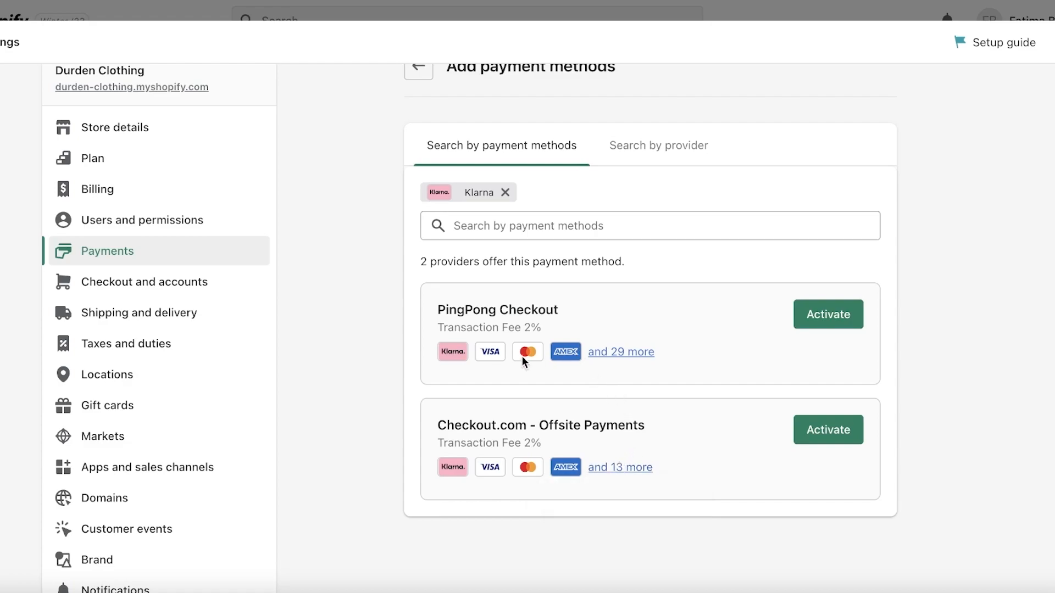
{"action": "mouse_move", "coordinate": [617, 312]}
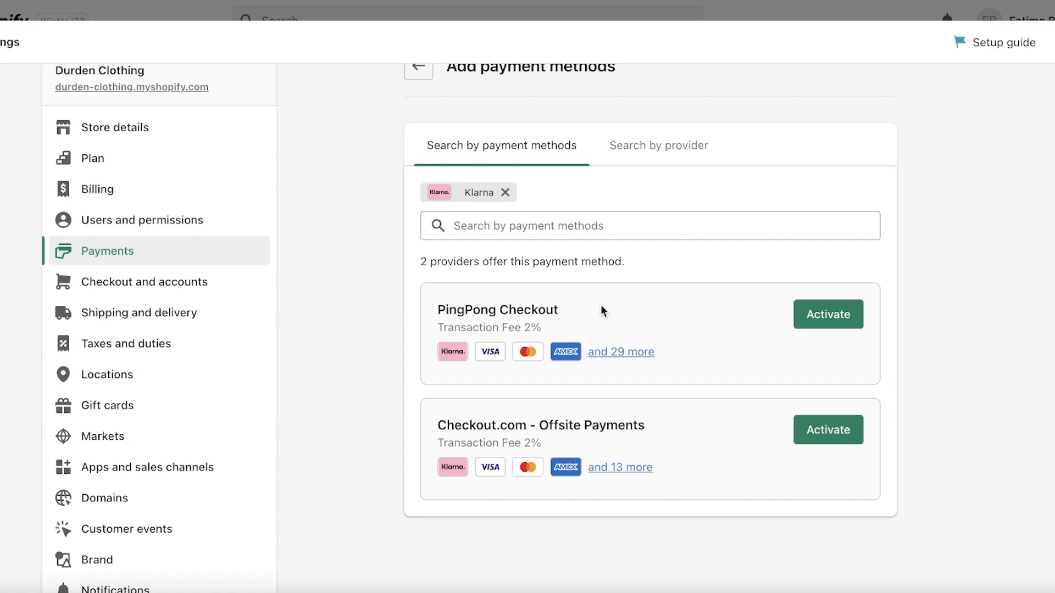
{"action": "mouse_move", "coordinate": [555, 337]}
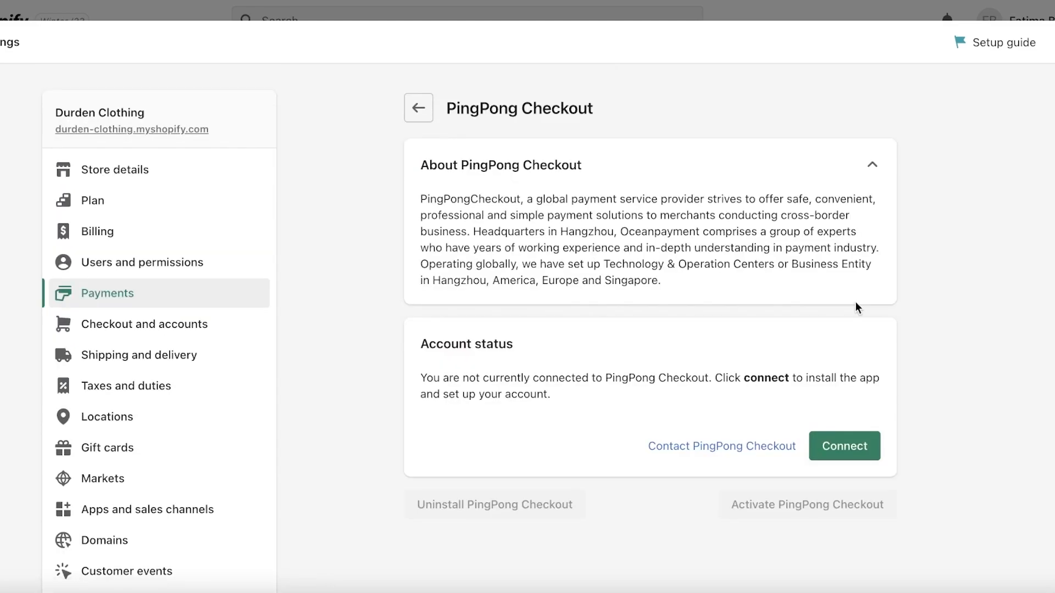
Connect PingPong Checkout and approve installing its app.
{"action": "left_click", "coordinate": [844, 446]}
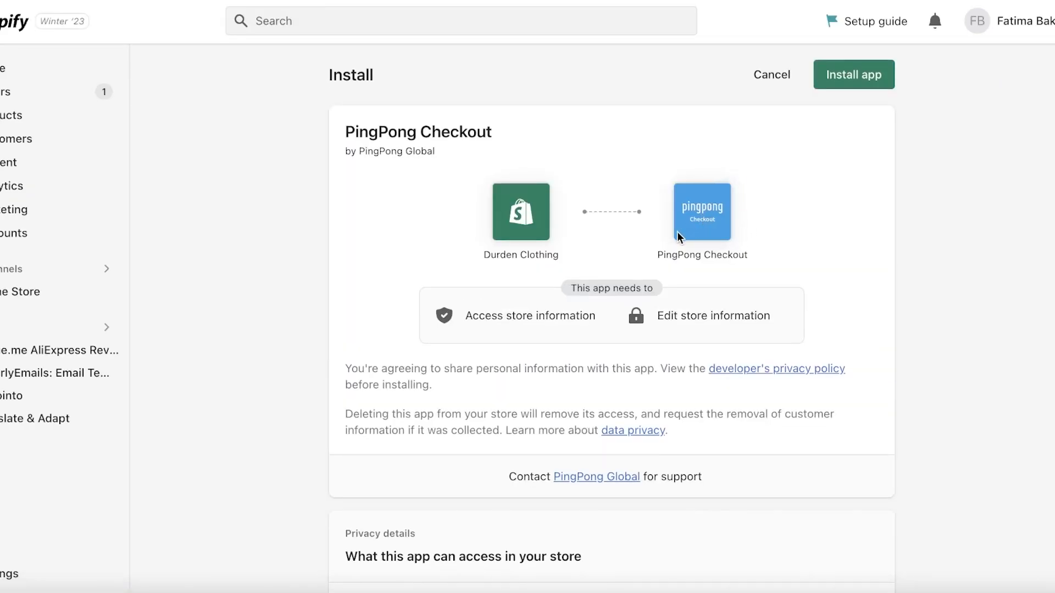
{"action": "left_click", "coordinate": [853, 74]}
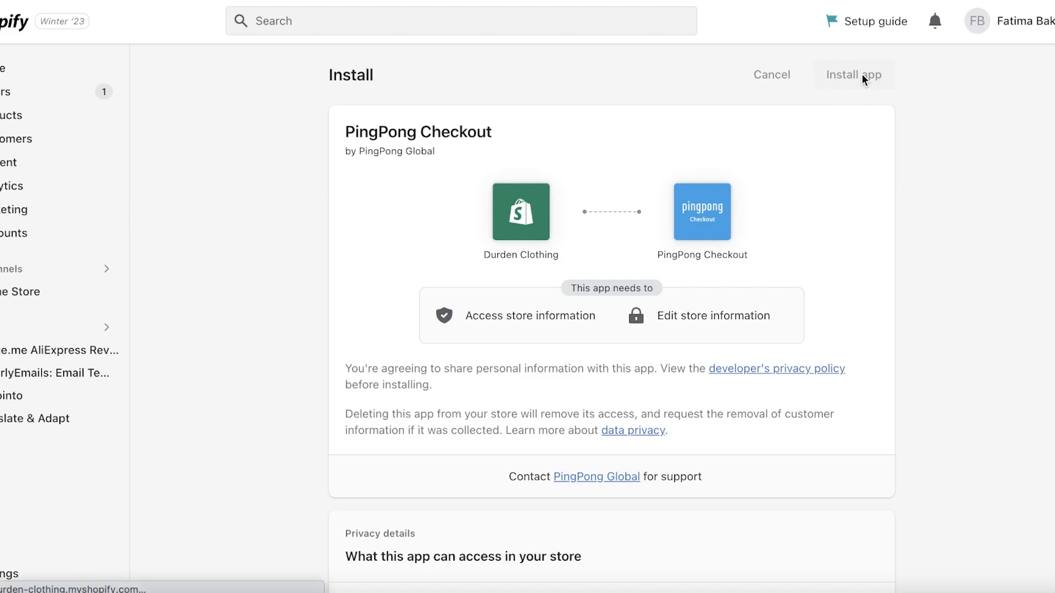
{"action": "left_click", "coordinate": [854, 74]}
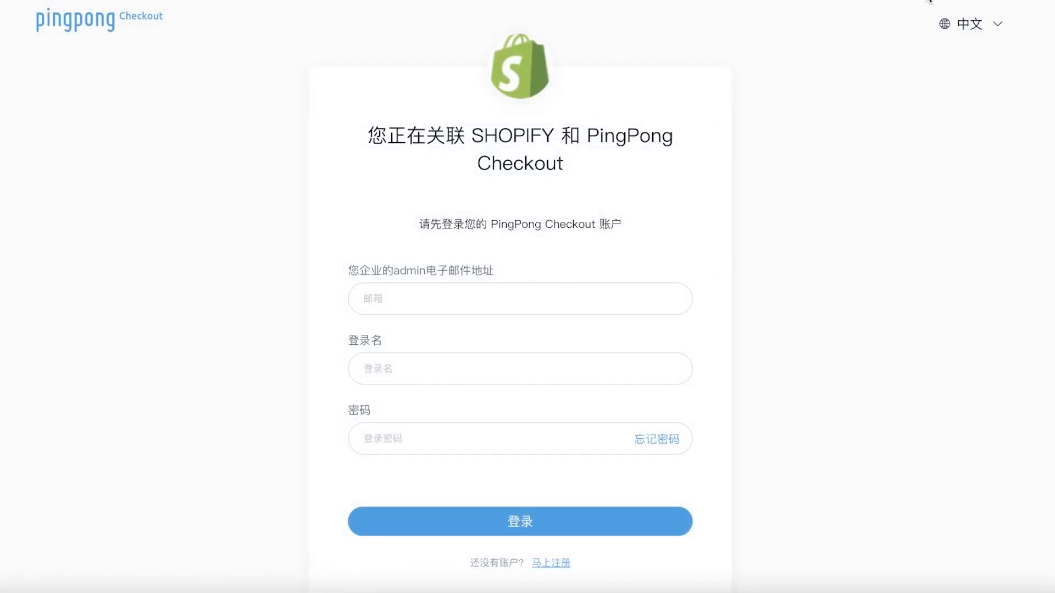
Switch PingPong's sign-in page to English, attempt login, then open the registration form.
{"action": "left_click", "coordinate": [967, 24]}
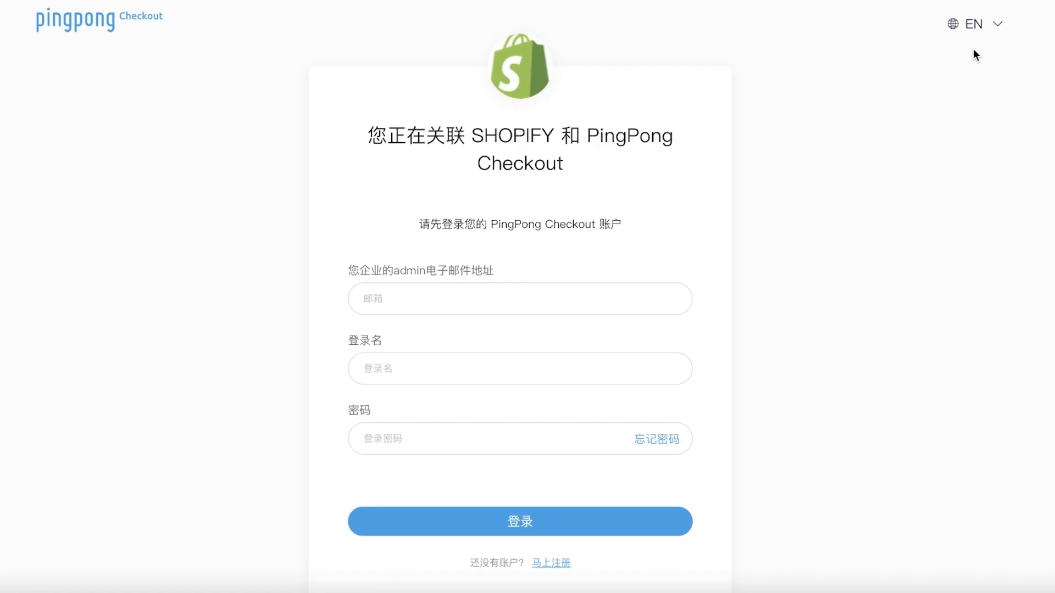
{"action": "left_click", "coordinate": [973, 24]}
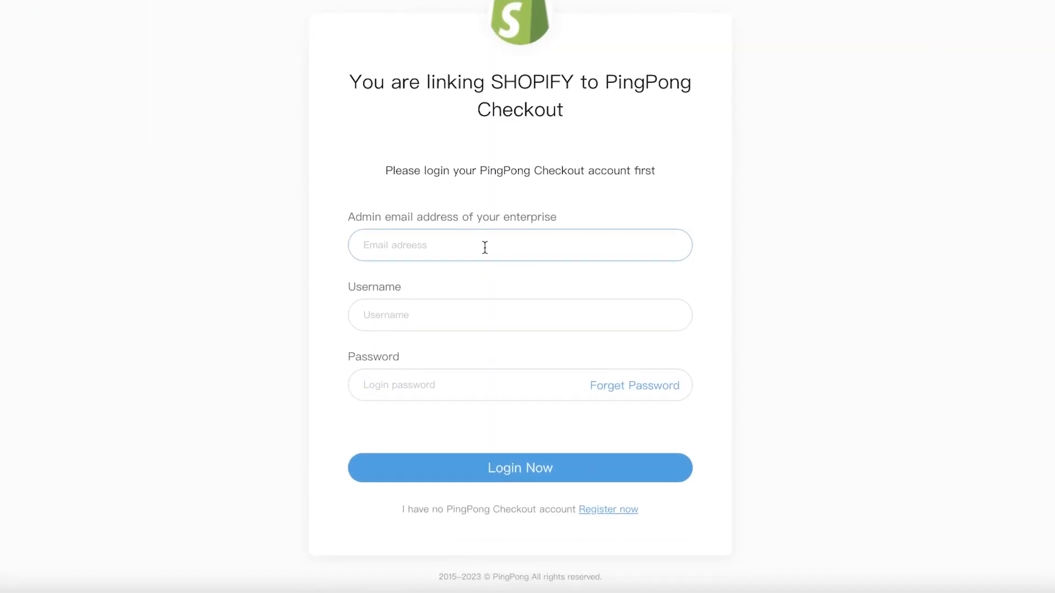
{"action": "left_click", "coordinate": [519, 245]}
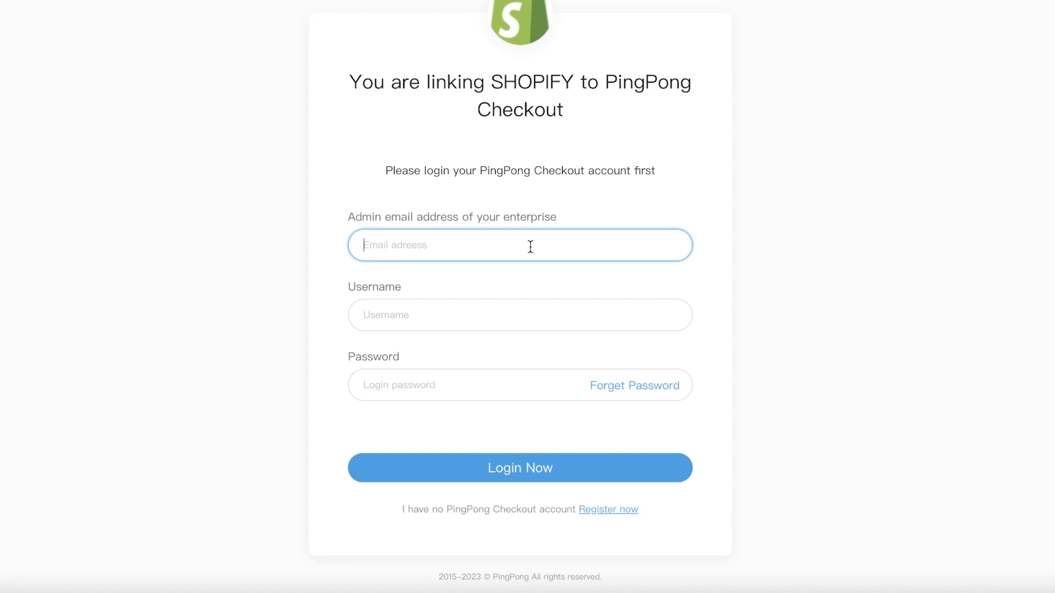
{"action": "scroll", "scroll_direction": "down", "scroll_amount": 3}
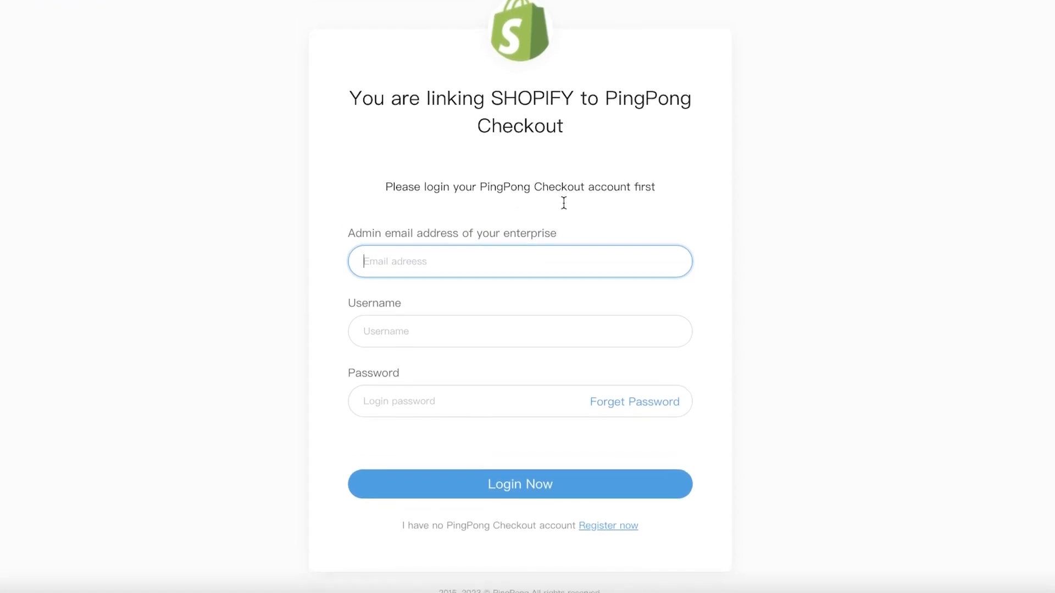
{"action": "left_click", "coordinate": [519, 483]}
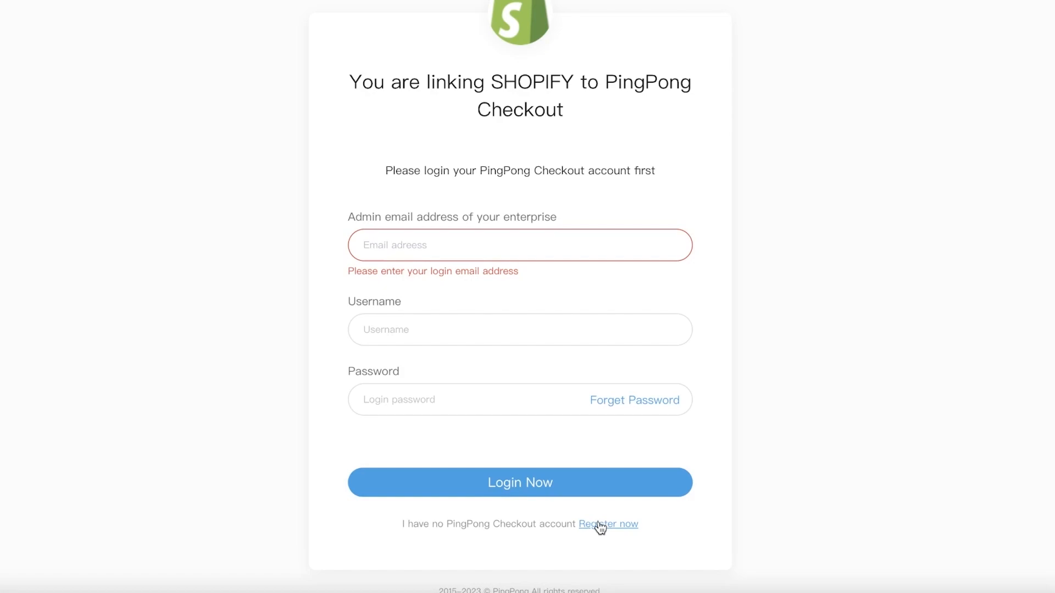
{"action": "left_click", "coordinate": [606, 524]}
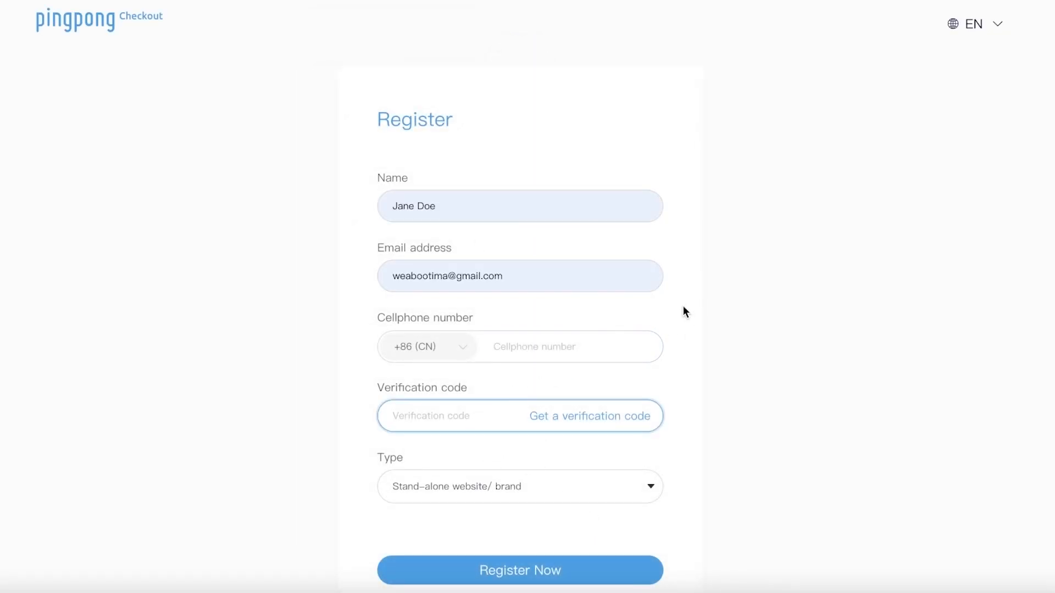
{"action": "mouse_move", "coordinate": [733, 25]}
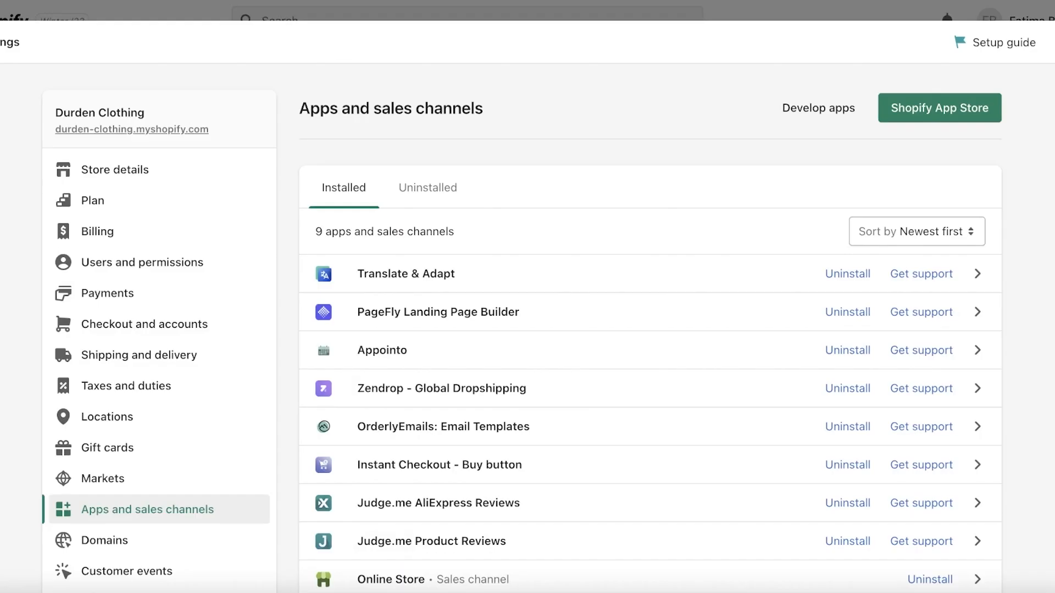
In Payments settings, view manual payment options and cancel creating a custom payment method.
{"action": "scroll", "scroll_direction": "down", "scroll_amount": 3}
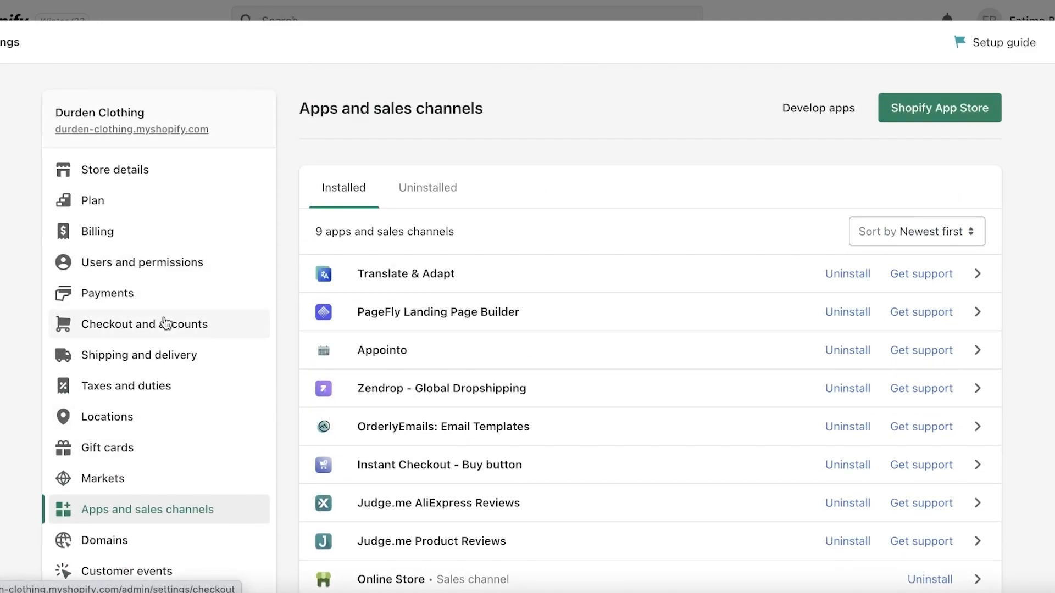
{"action": "left_click", "coordinate": [108, 293]}
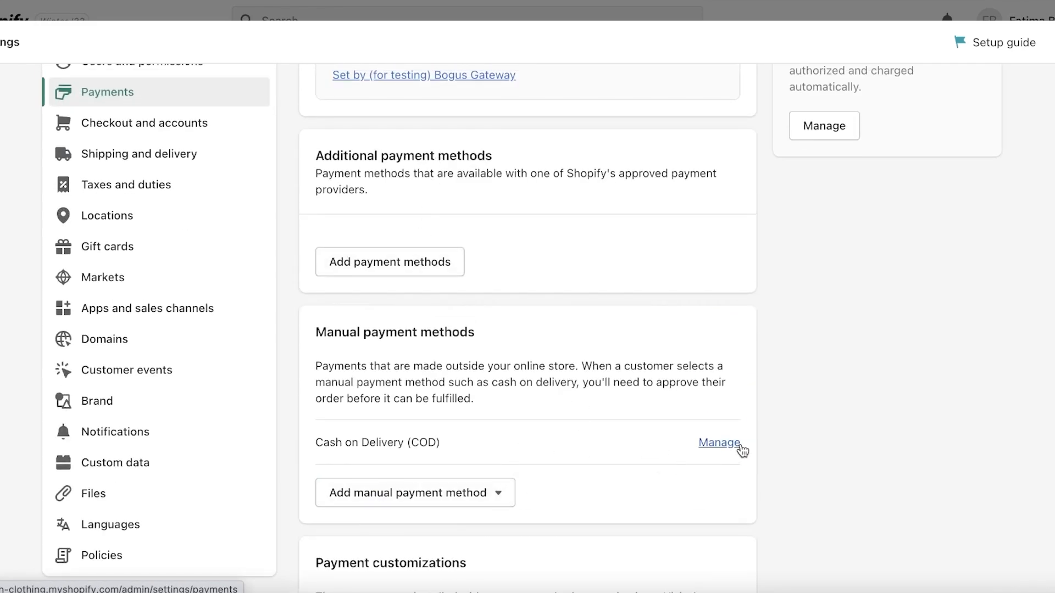
{"action": "left_click", "coordinate": [414, 492]}
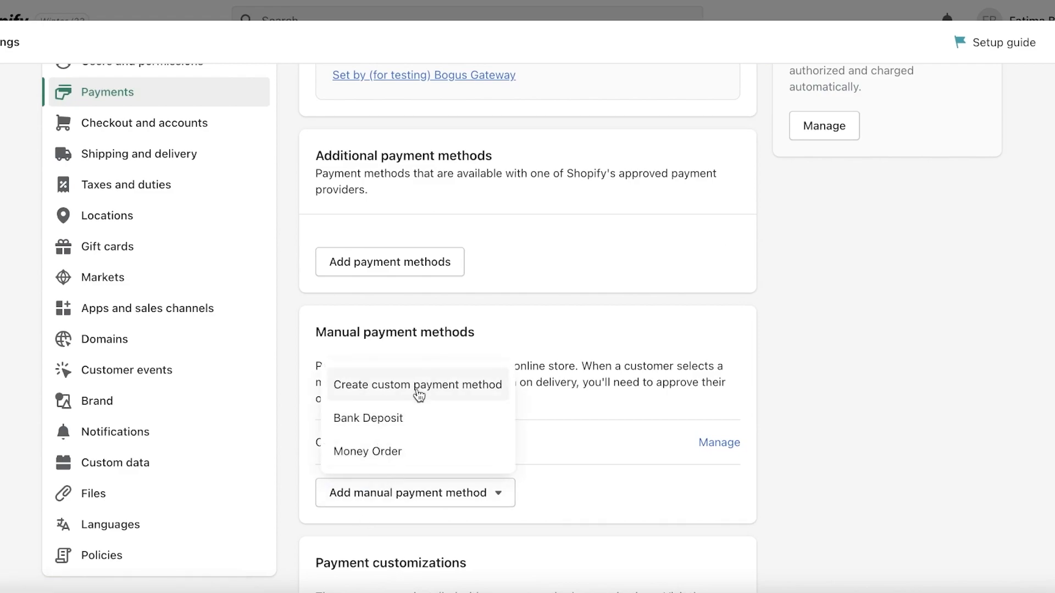
{"action": "left_click", "coordinate": [417, 384]}
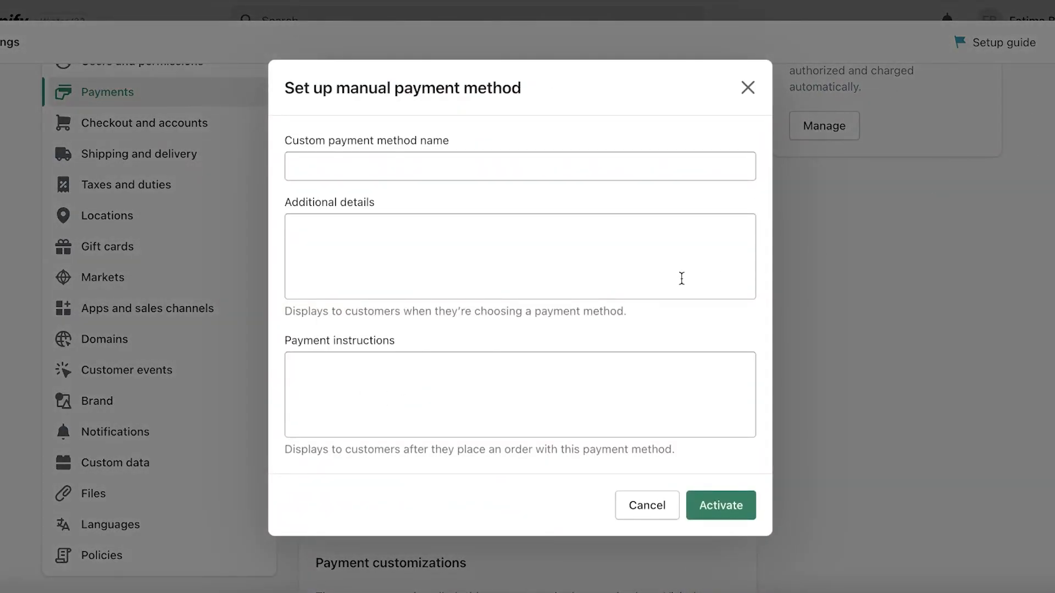
{"action": "left_click", "coordinate": [646, 506]}
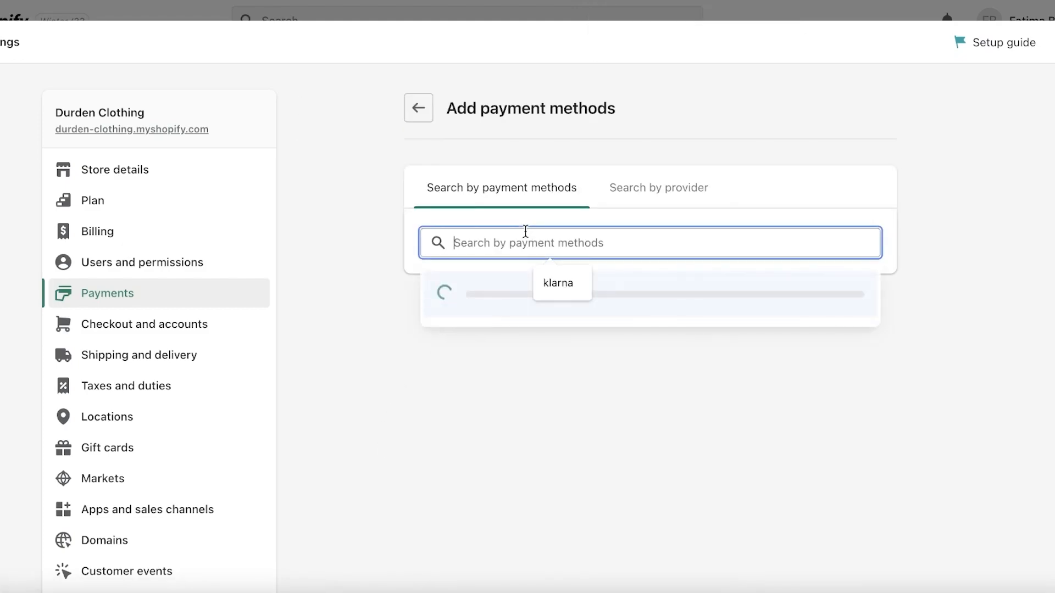
Search 'klarna', connect Checkout.com - Offsite Payments, and install the Checkout.com Payments App.
{"action": "type", "text": "klarna"}
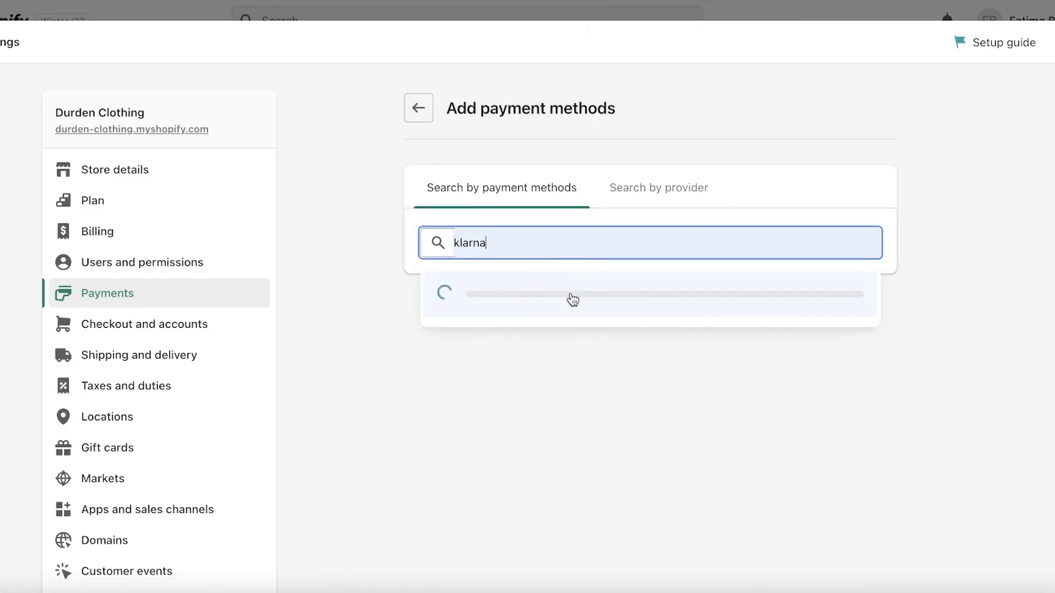
{"action": "mouse_move", "coordinate": [570, 281]}
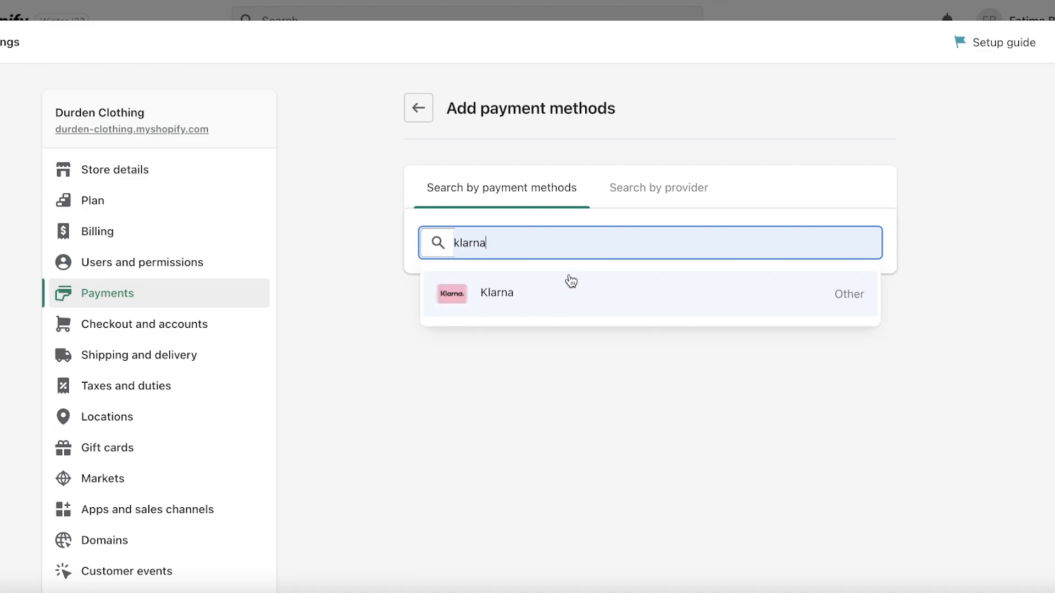
{"action": "left_click", "coordinate": [495, 293]}
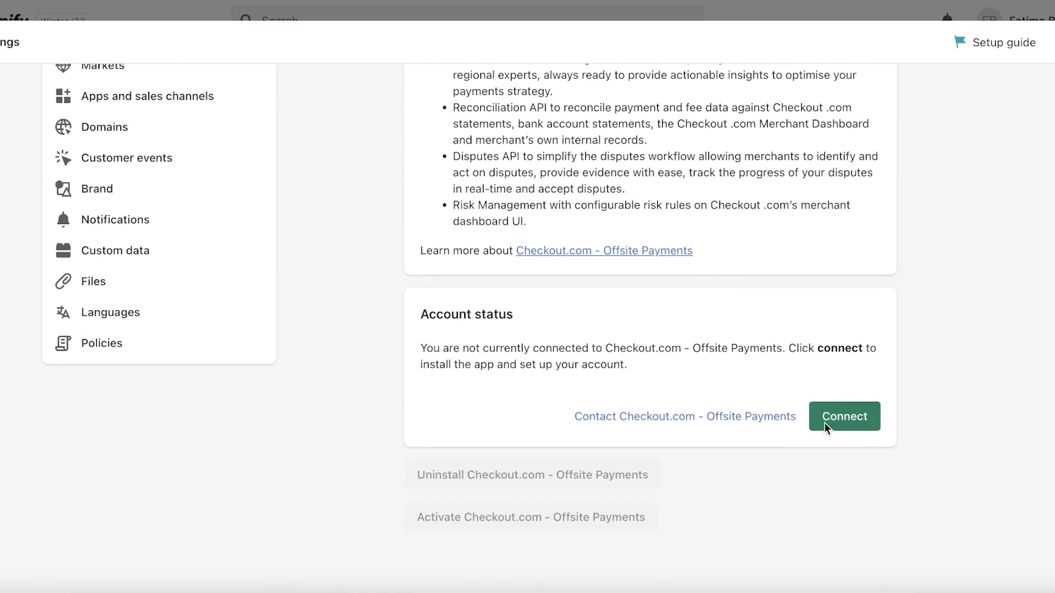
{"action": "left_click", "coordinate": [844, 416]}
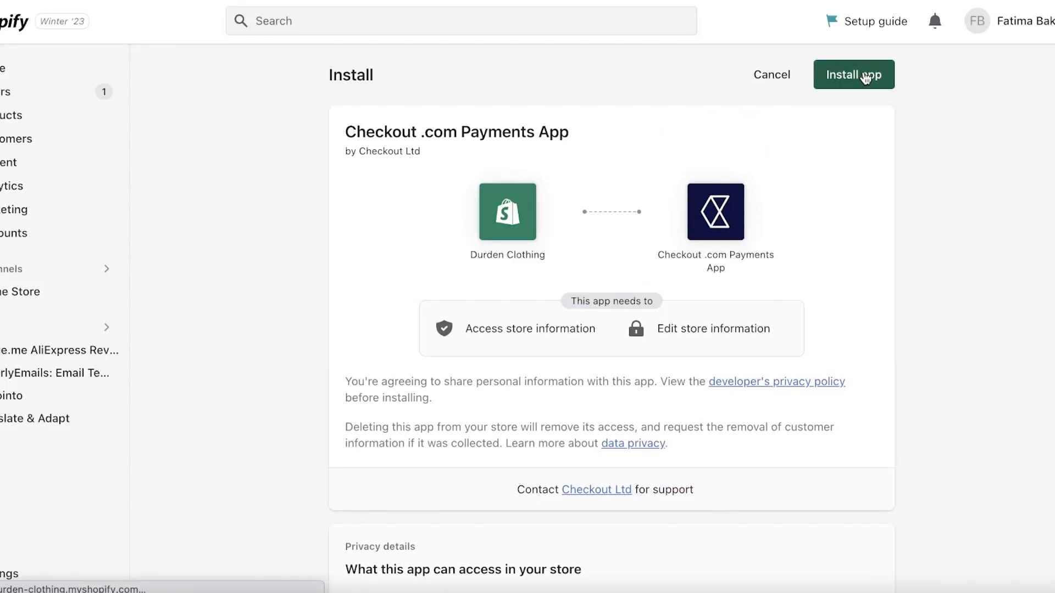
{"action": "left_click", "coordinate": [854, 75]}
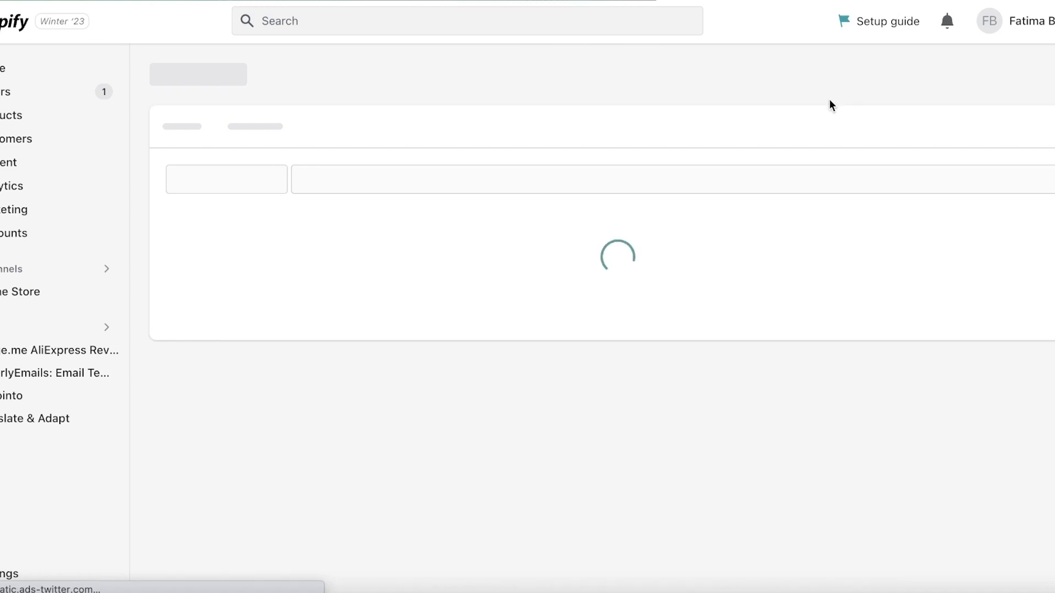
{"action": "mouse_move", "coordinate": [817, 126]}
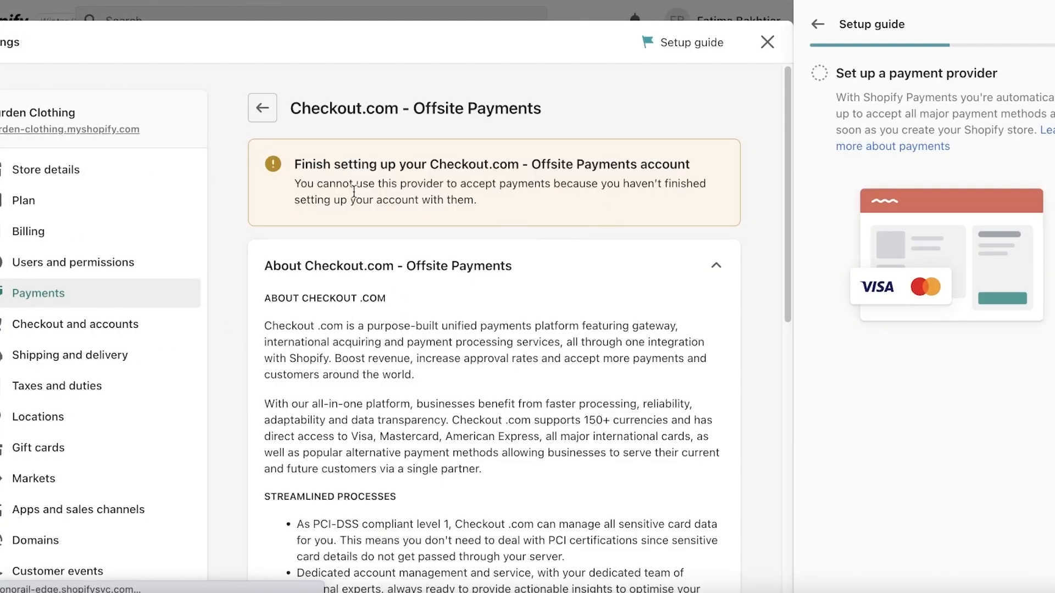
{"action": "scroll", "scroll_direction": "down", "scroll_amount": 3}
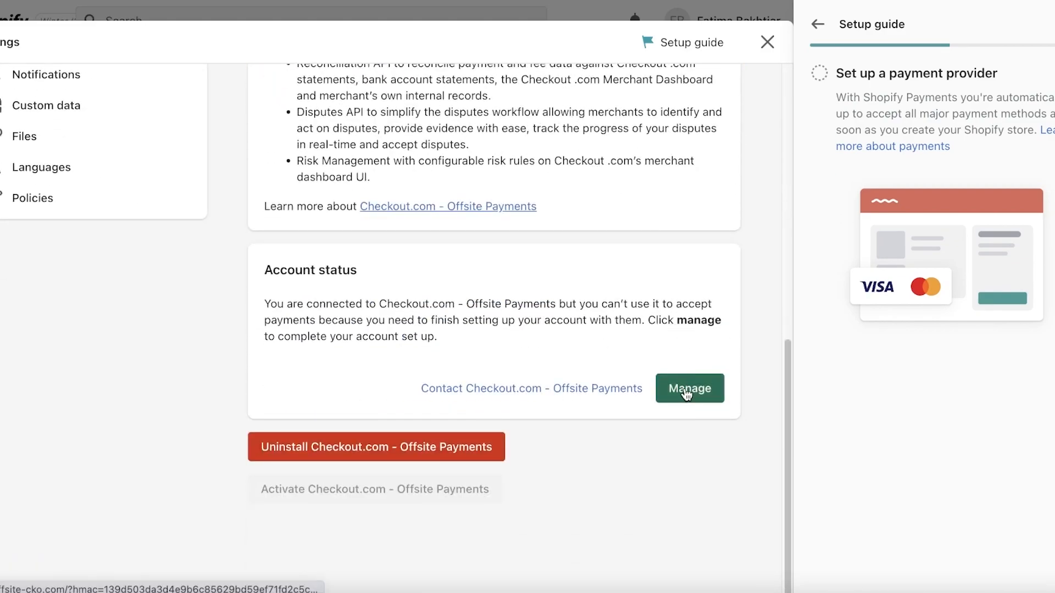
{"action": "left_click", "coordinate": [688, 388]}
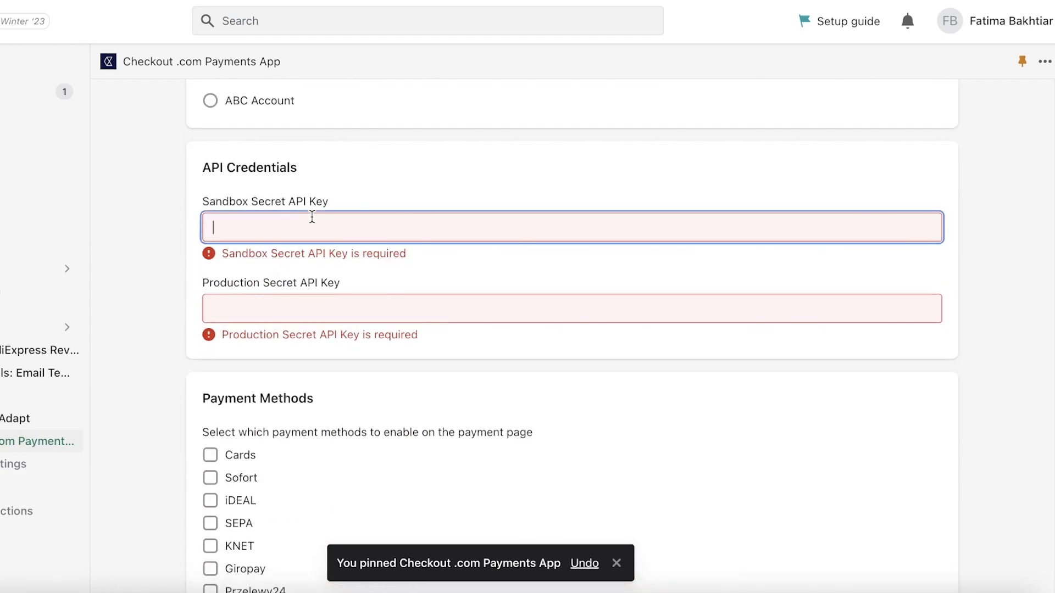
Scroll the Checkout.com Account Settings down to the Payment Methods list with Klarna ticked.
{"action": "scroll", "scroll_direction": "down", "scroll_amount": 3}
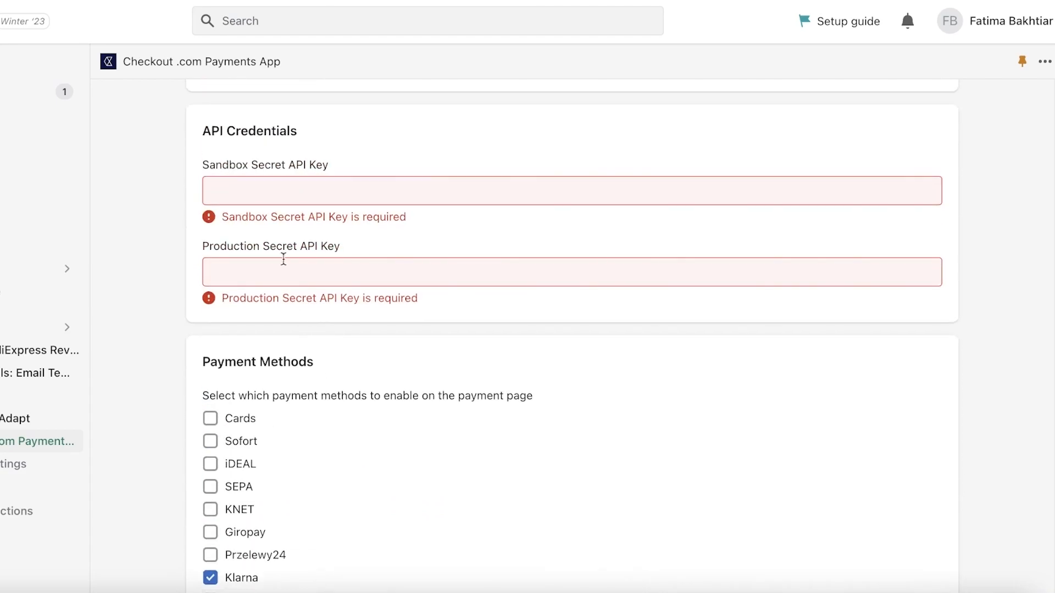
{"action": "scroll", "scroll_direction": "down", "scroll_amount": 3}
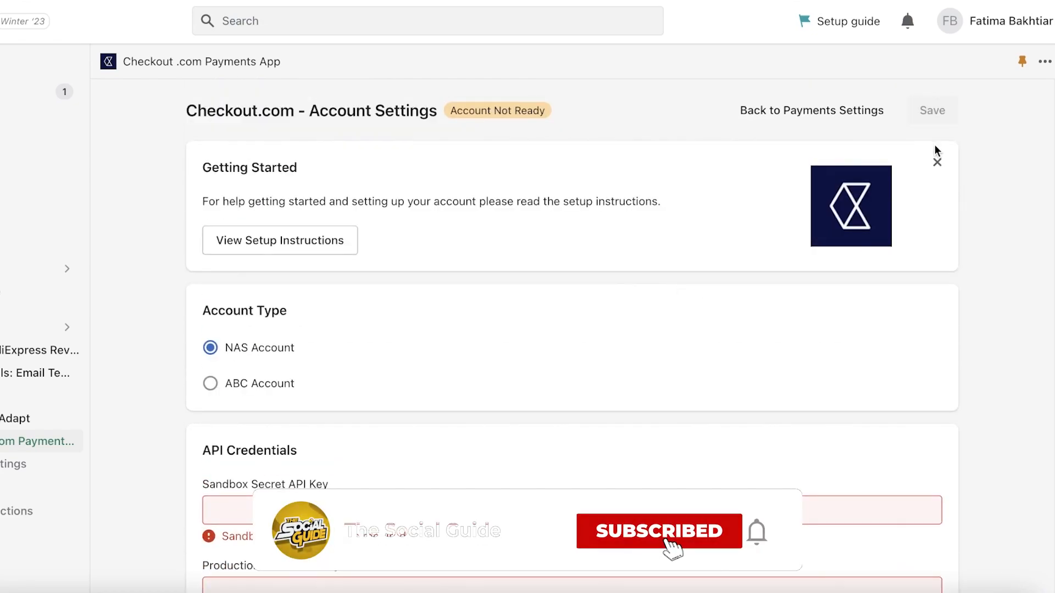
{"action": "scroll", "scroll_direction": "down", "scroll_amount": 3}
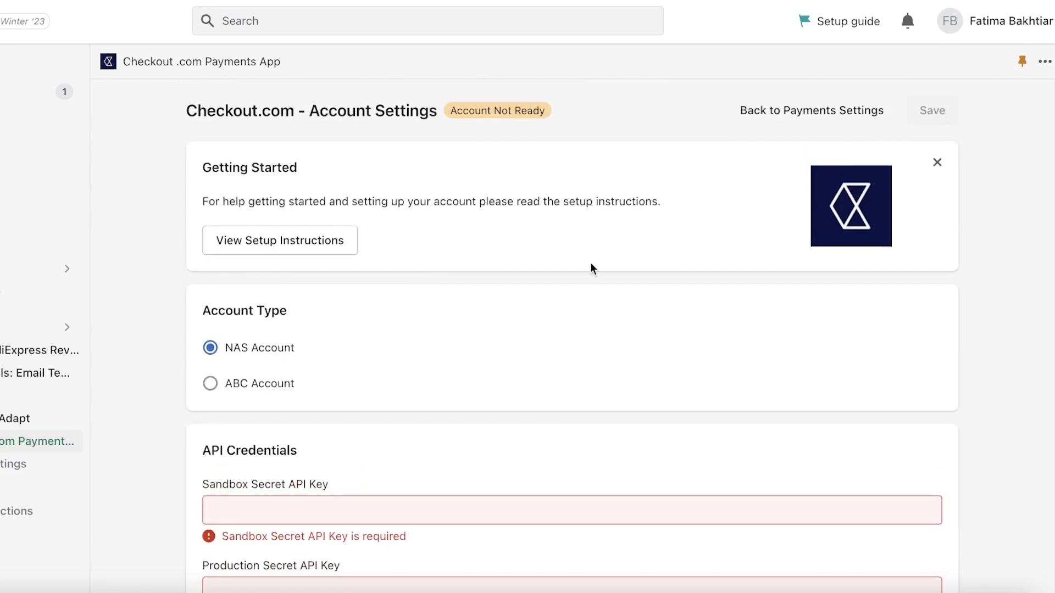
{"action": "mouse_move", "coordinate": [192, 294]}
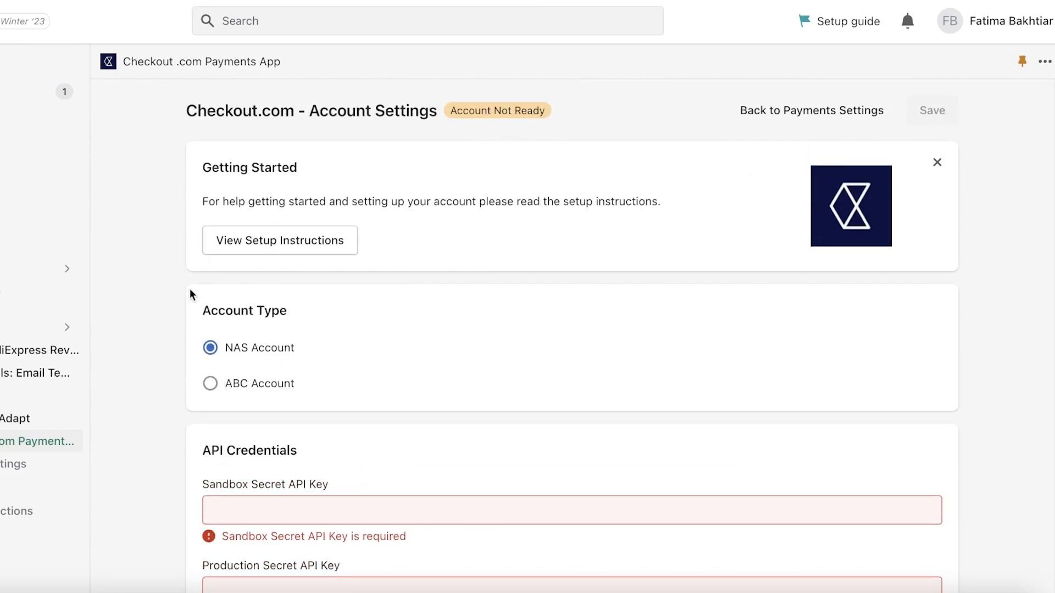
{"action": "mouse_move", "coordinate": [279, 240]}
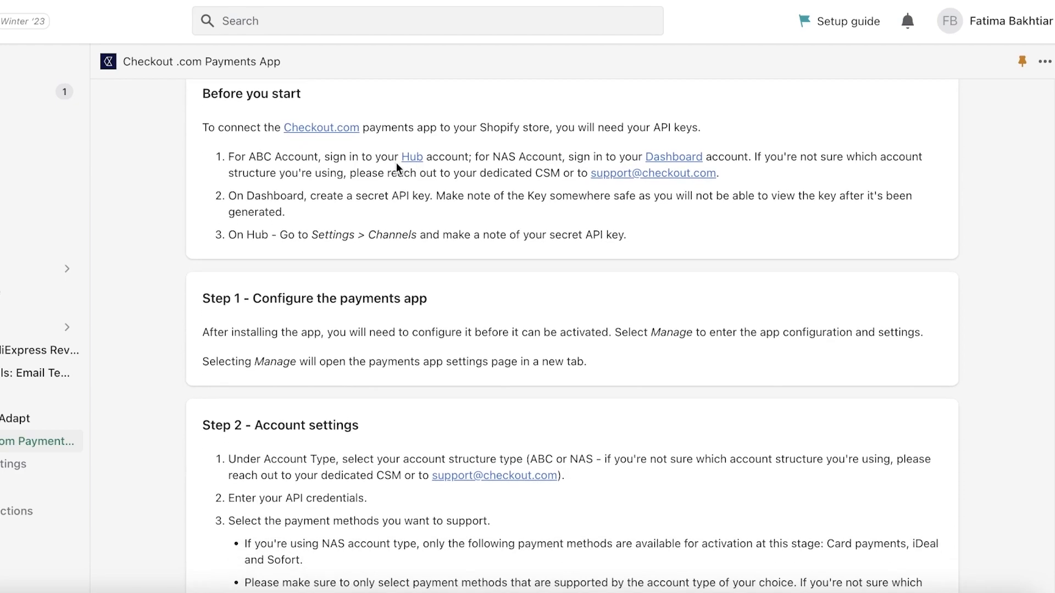
Scroll through the Checkout.com setup steps and dismiss the documentation site's cookie notice.
{"action": "scroll", "scroll_direction": "down", "scroll_amount": 3}
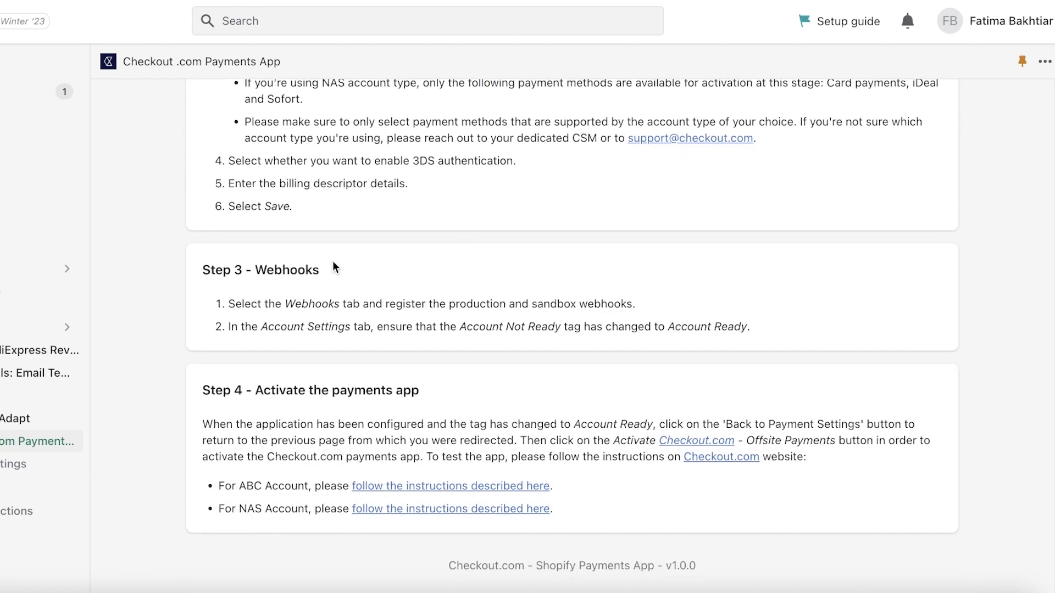
{"action": "mouse_move", "coordinate": [436, 485]}
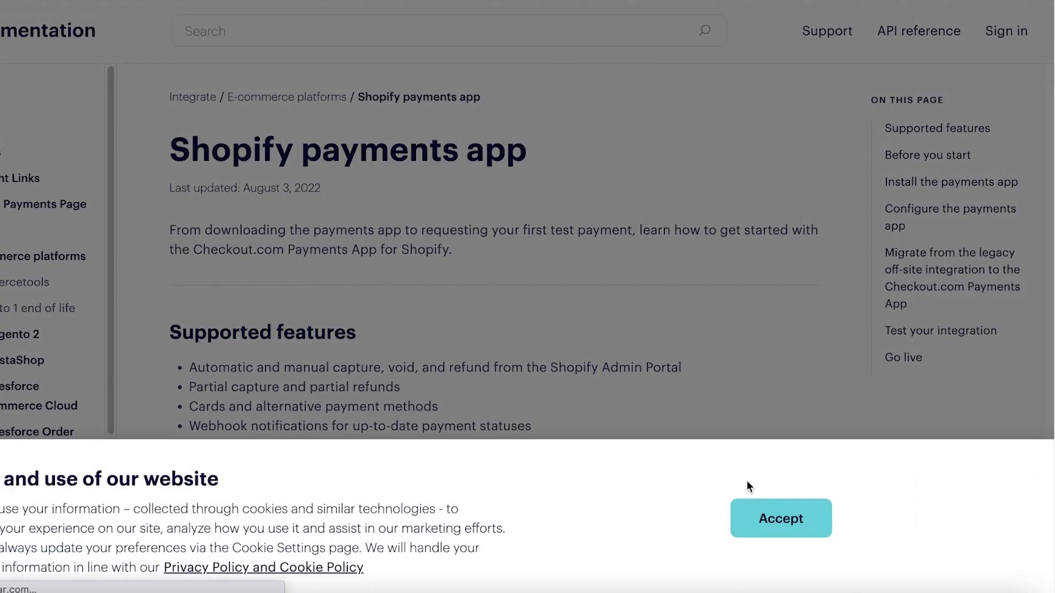
{"action": "left_click", "coordinate": [779, 518]}
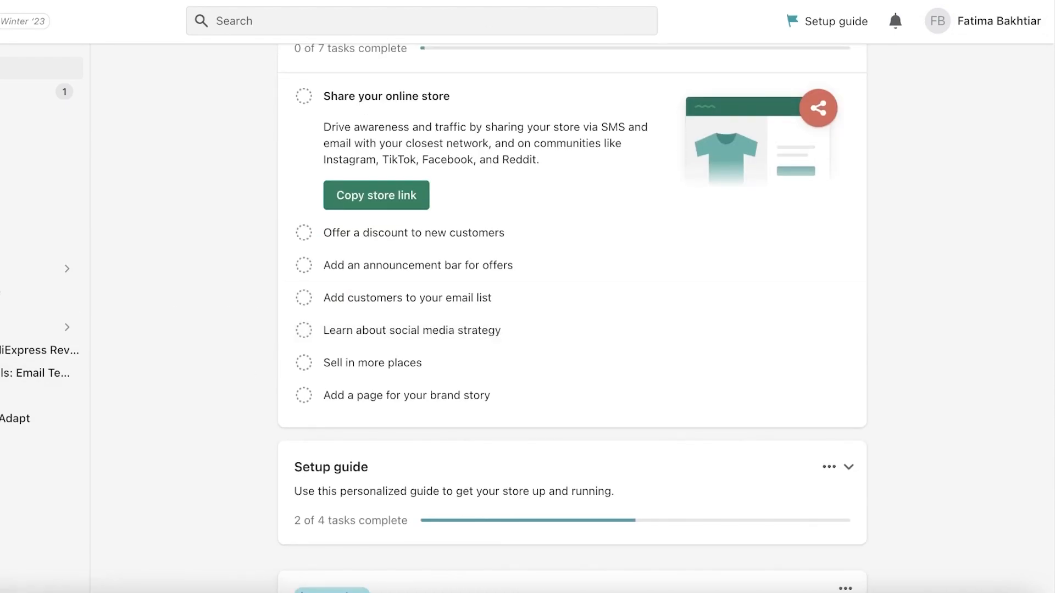
Open the Checkout.com Payments App's webhook registration page, then return to account settings.
{"action": "left_click", "coordinate": [77, 463]}
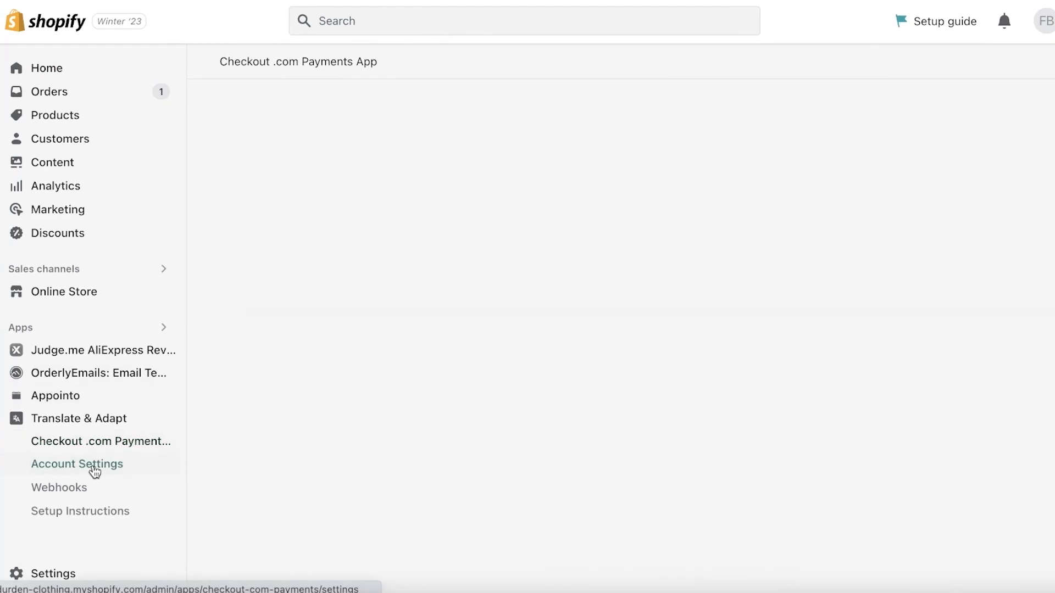
{"action": "left_click", "coordinate": [59, 487]}
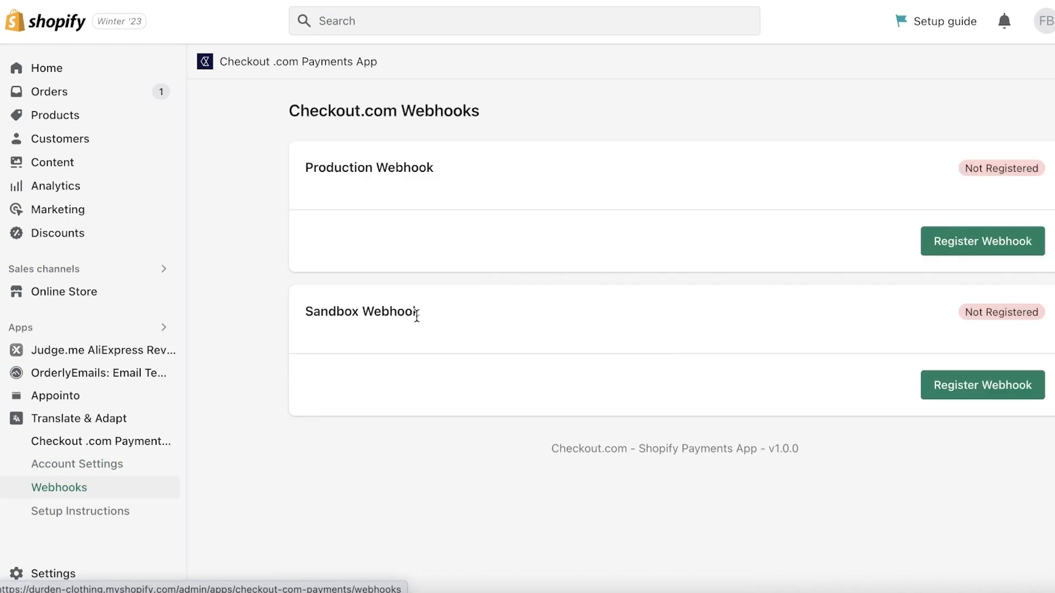
{"action": "left_click", "coordinate": [980, 240]}
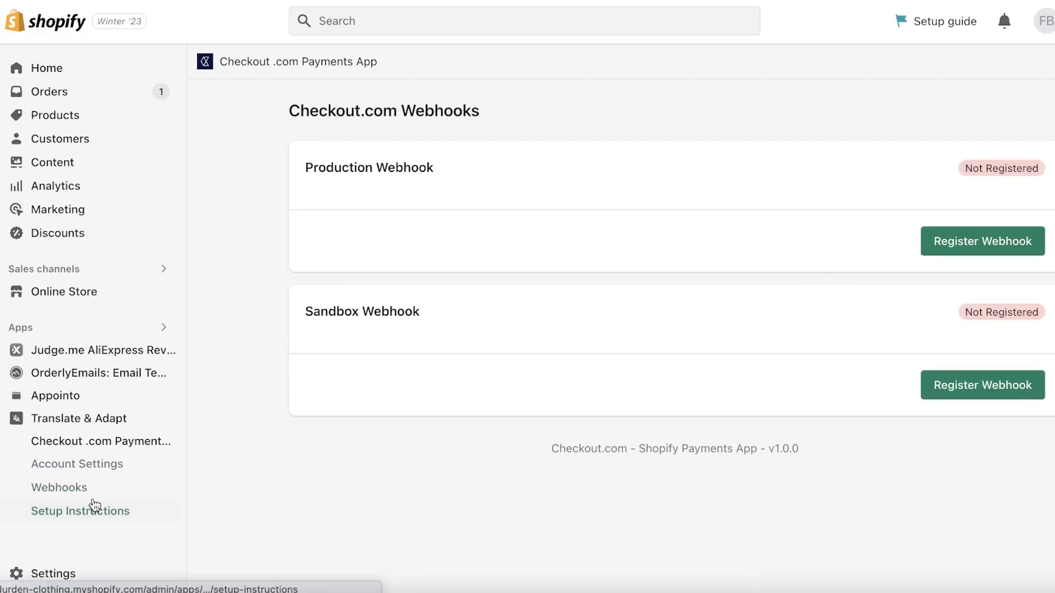
{"action": "left_click", "coordinate": [77, 463]}
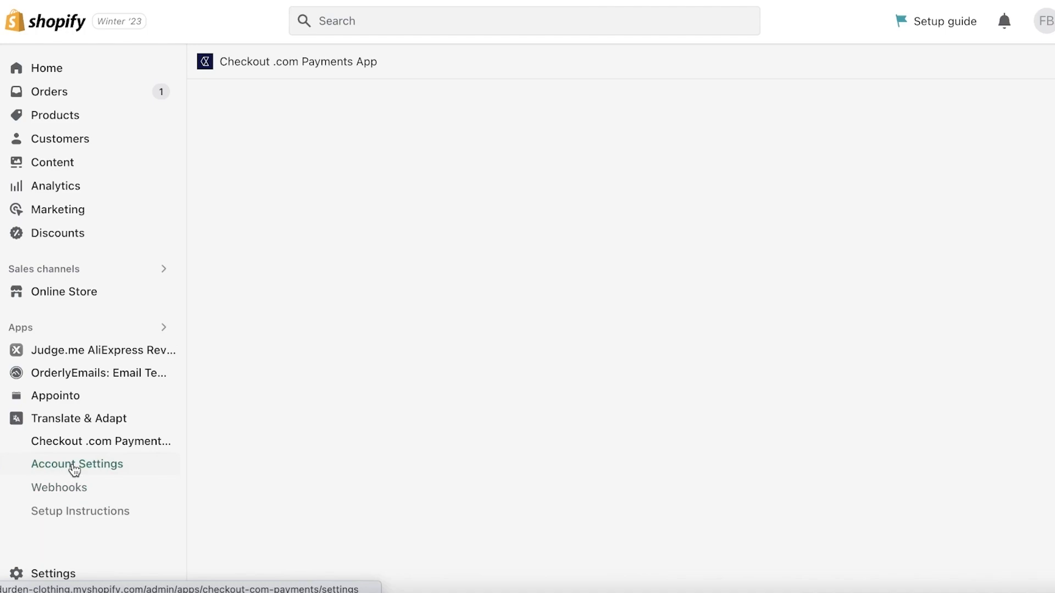
{"action": "left_click", "coordinate": [77, 464]}
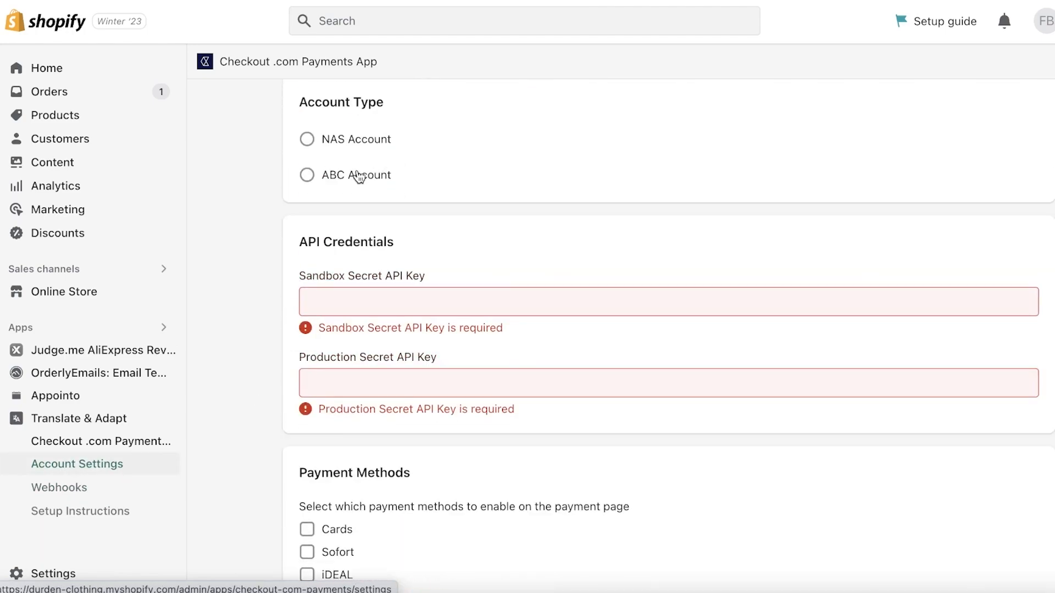
Scroll the unticked payment methods list and go back to the admin Home page.
{"action": "scroll", "scroll_direction": "down", "scroll_amount": 3}
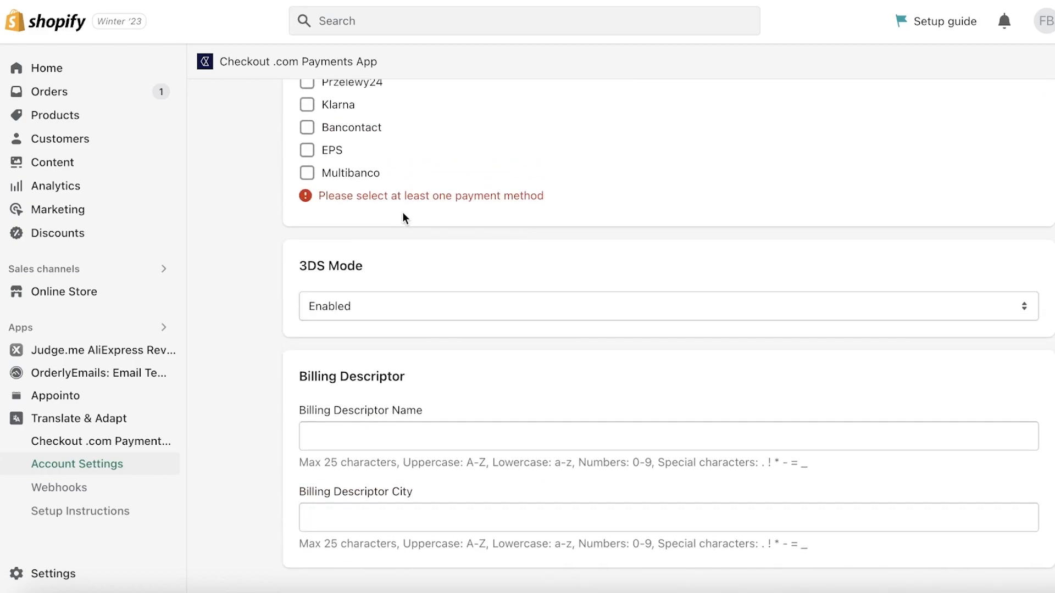
{"action": "scroll", "scroll_direction": "up", "scroll_amount": 3}
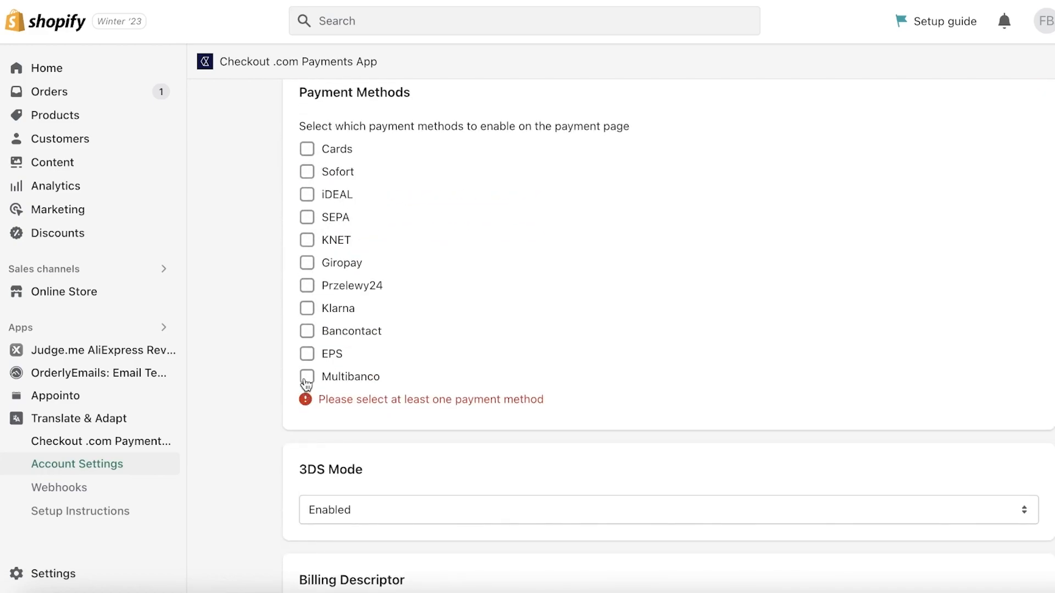
{"action": "mouse_move", "coordinate": [308, 224]}
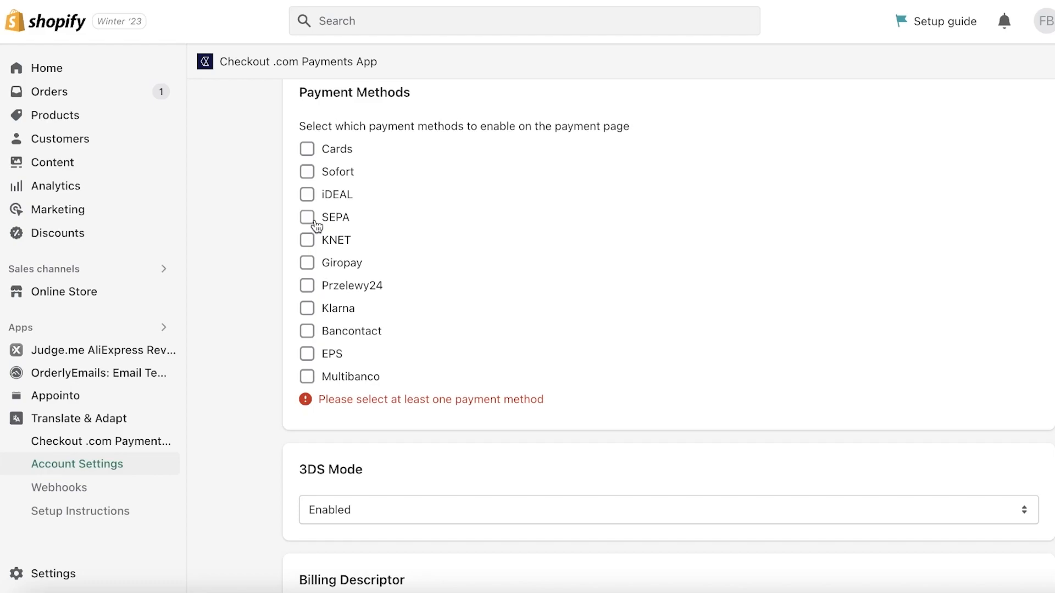
{"action": "mouse_move", "coordinate": [338, 228]}
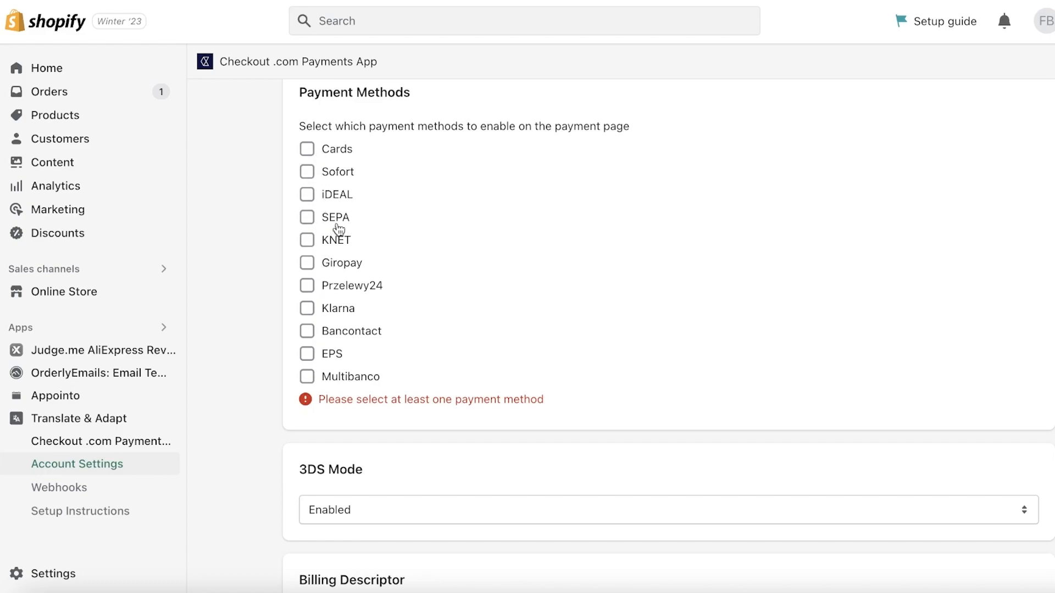
{"action": "scroll", "scroll_direction": "down", "scroll_amount": 3}
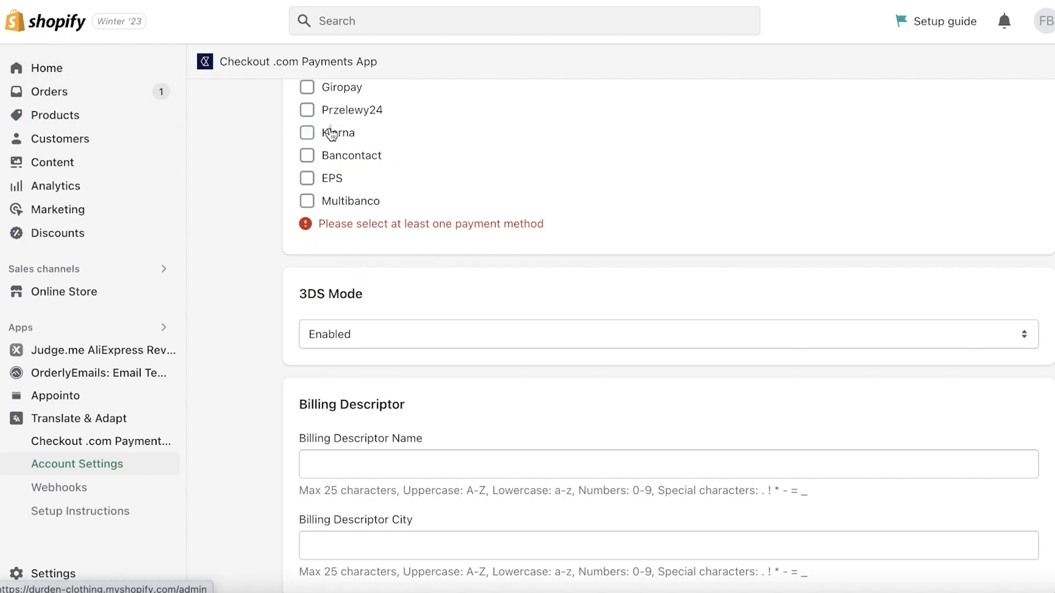
{"action": "left_click", "coordinate": [48, 67]}
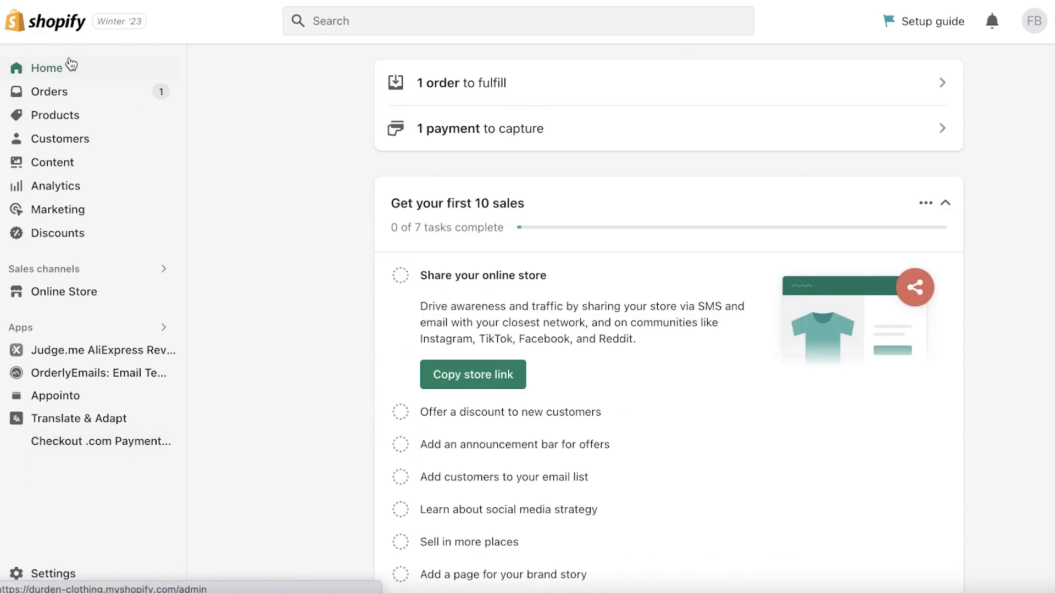
{"action": "mouse_move", "coordinate": [89, 81]}
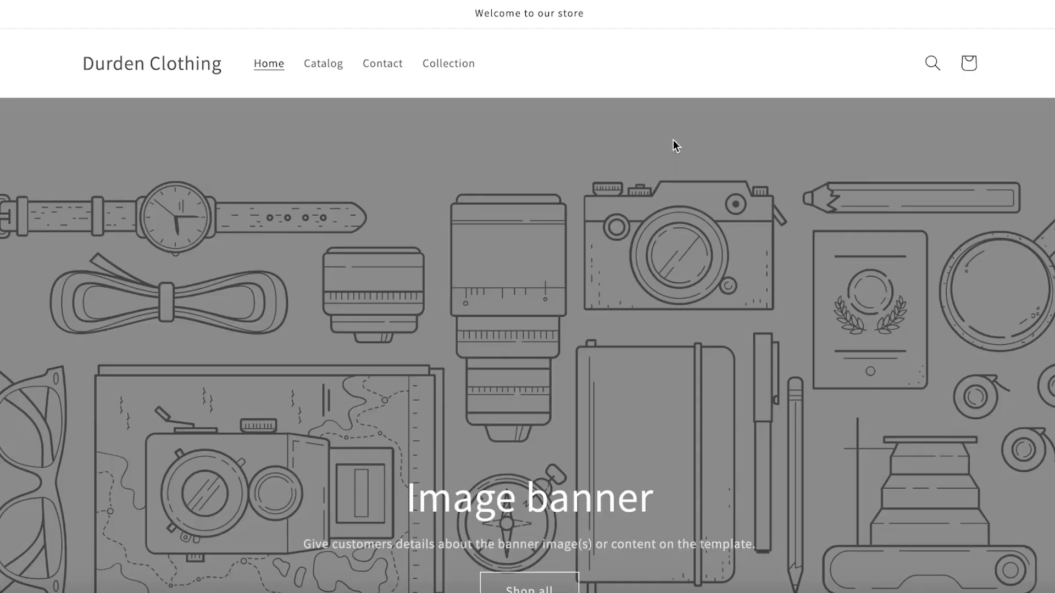
{"action": "scroll", "scroll_direction": "down", "scroll_amount": 3}
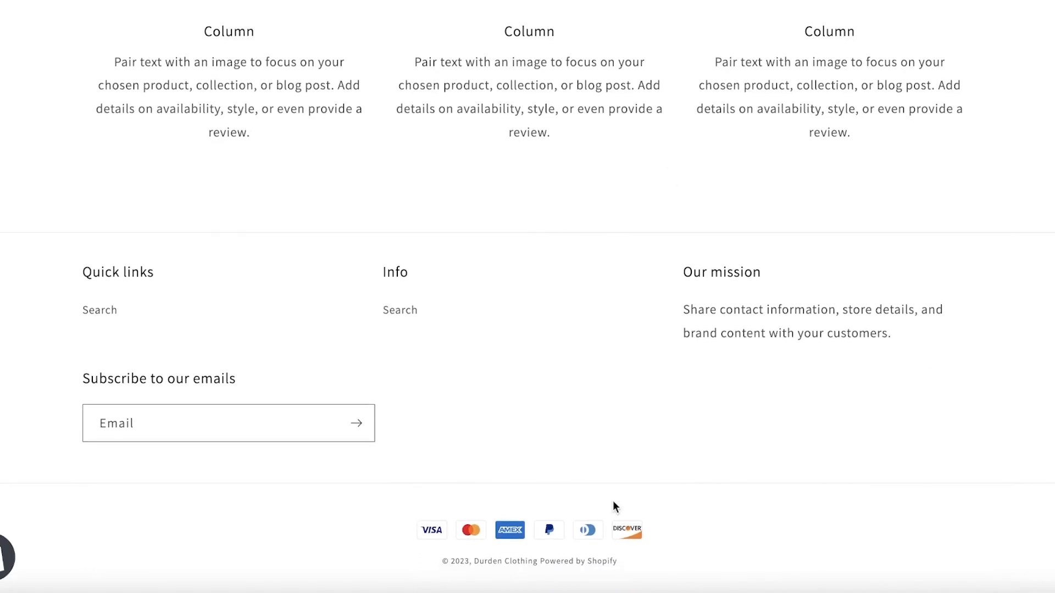
{"action": "mouse_move", "coordinate": [623, 553]}
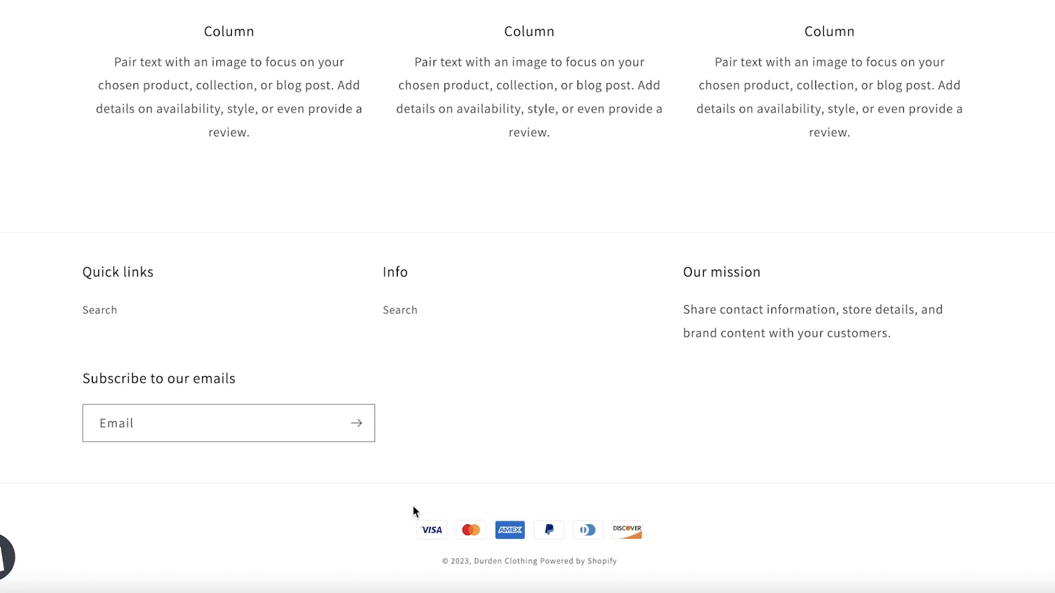
{"action": "mouse_move", "coordinate": [736, 523]}
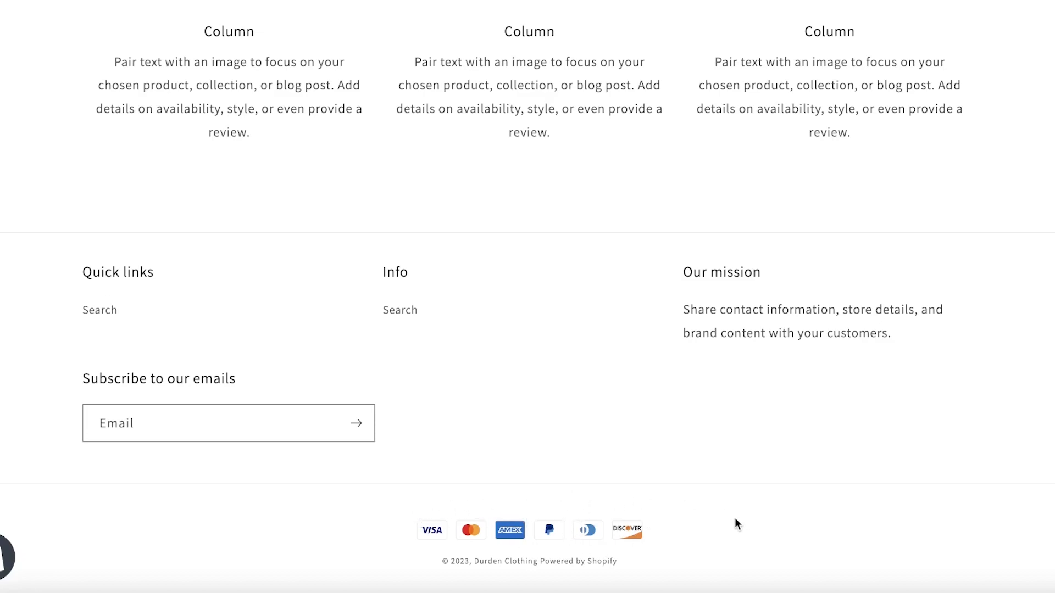
{"action": "mouse_move", "coordinate": [734, 168]}
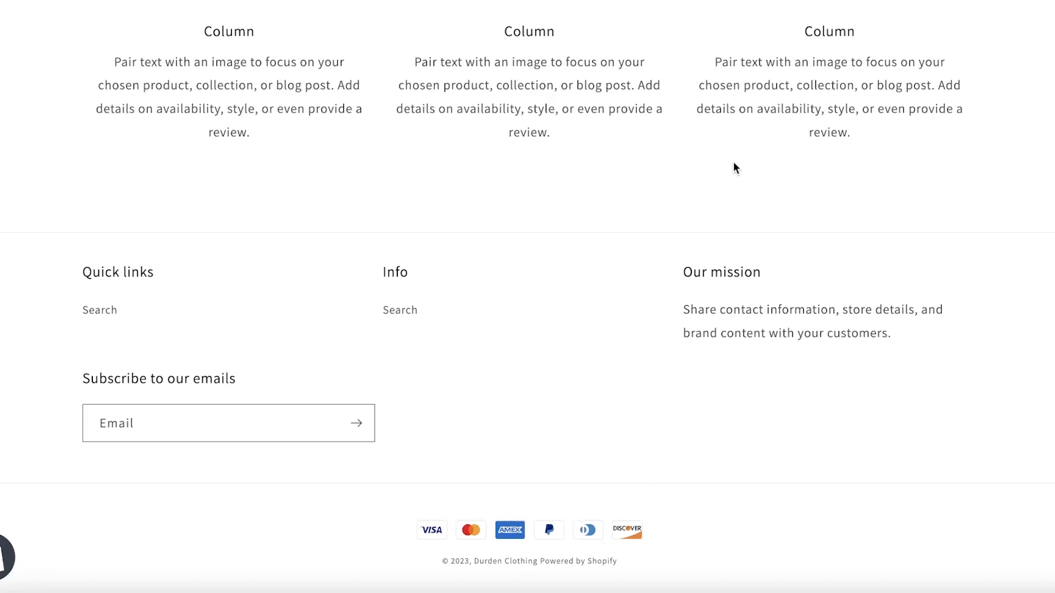
{"action": "mouse_move", "coordinate": [621, 531]}
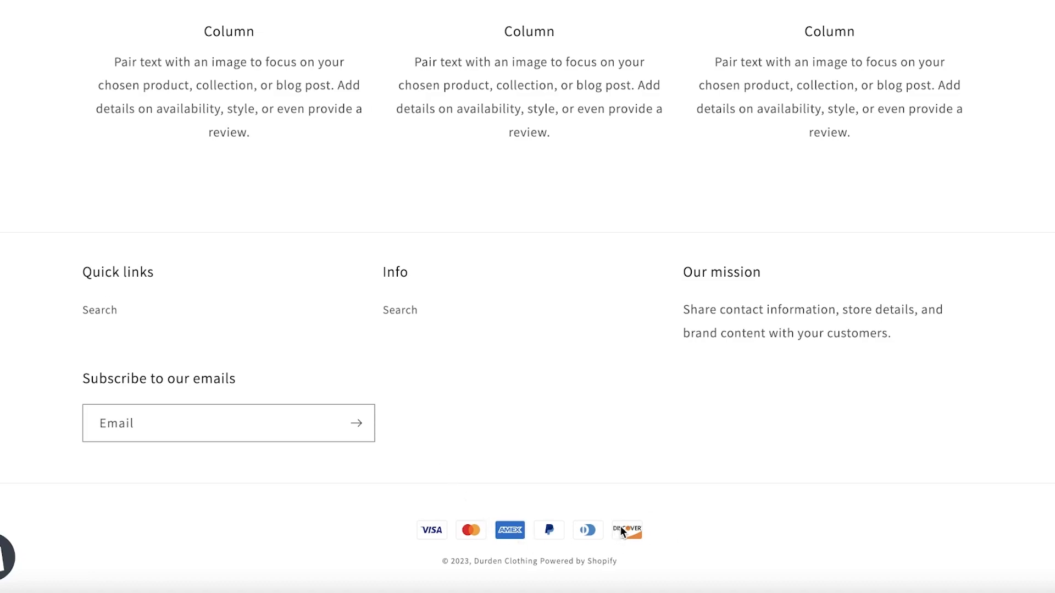
{"action": "mouse_move", "coordinate": [413, 584]}
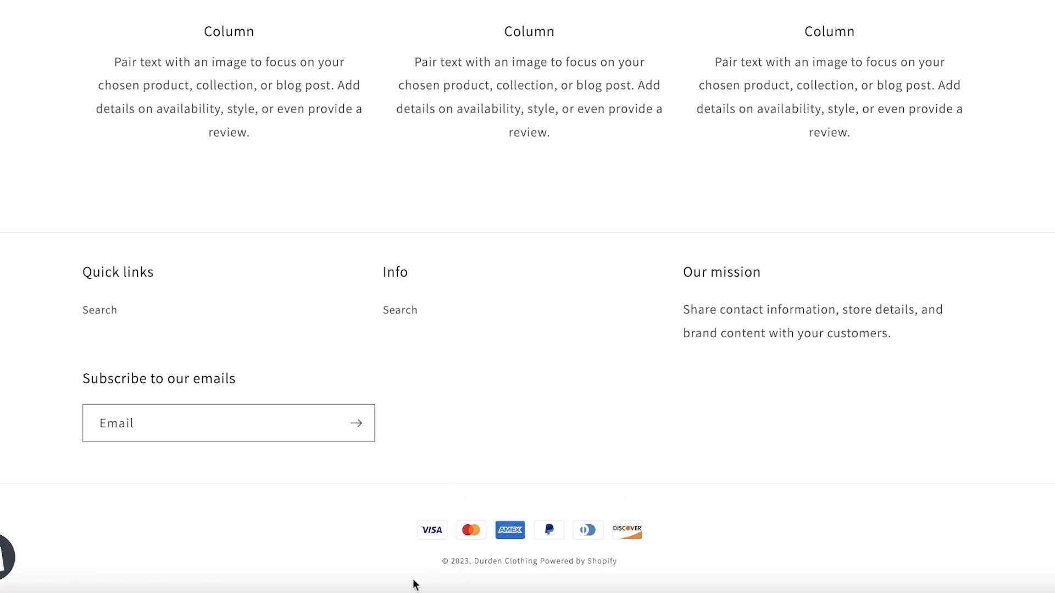
{"action": "mouse_move", "coordinate": [666, 528]}
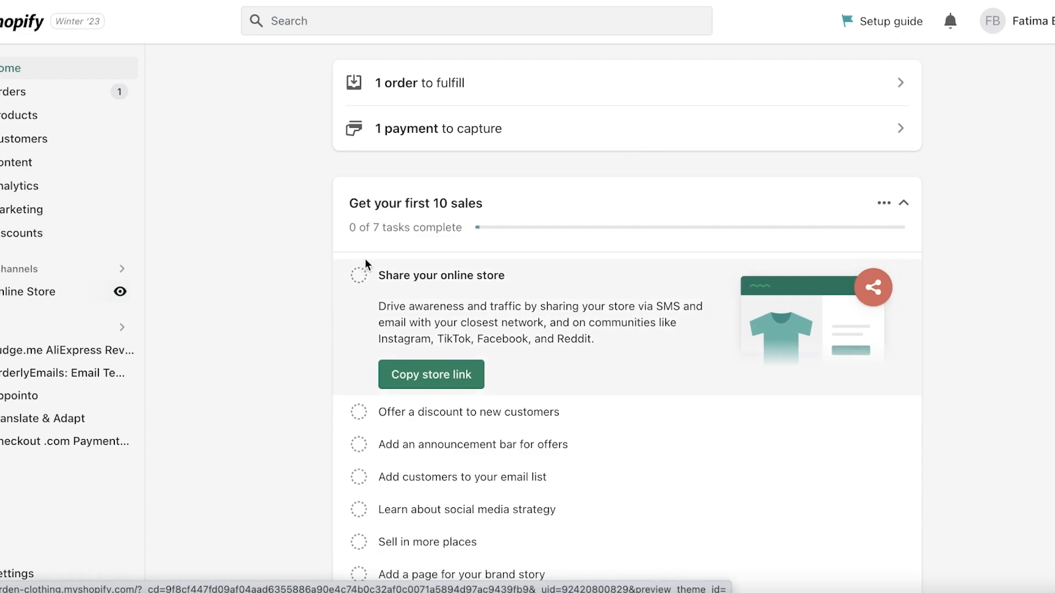
View the two-order list and the Judge.me app, then open and scroll Translate & Adapt.
{"action": "left_click", "coordinate": [47, 92]}
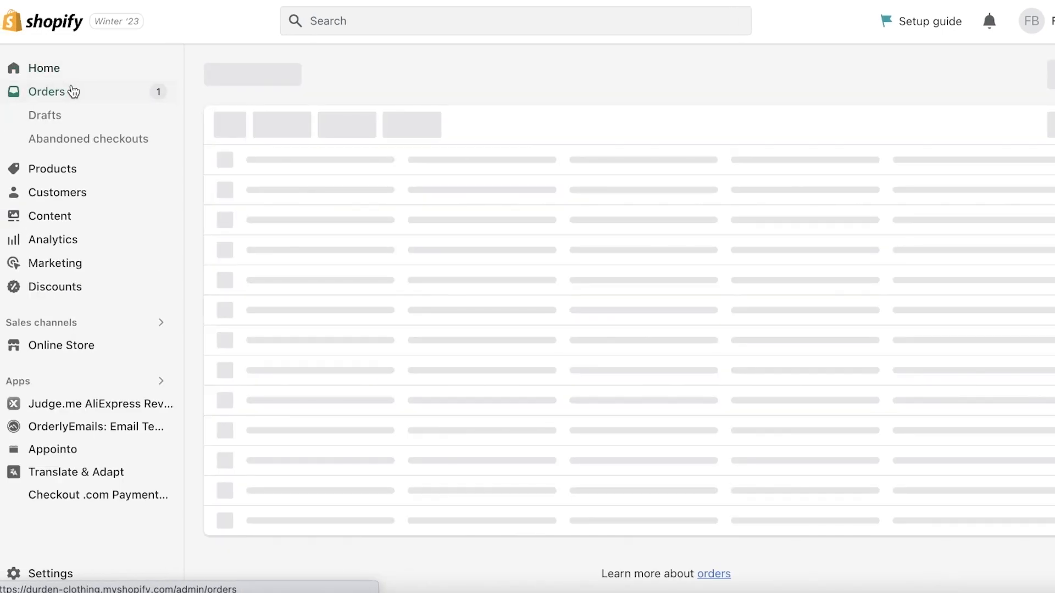
{"action": "left_click", "coordinate": [47, 90]}
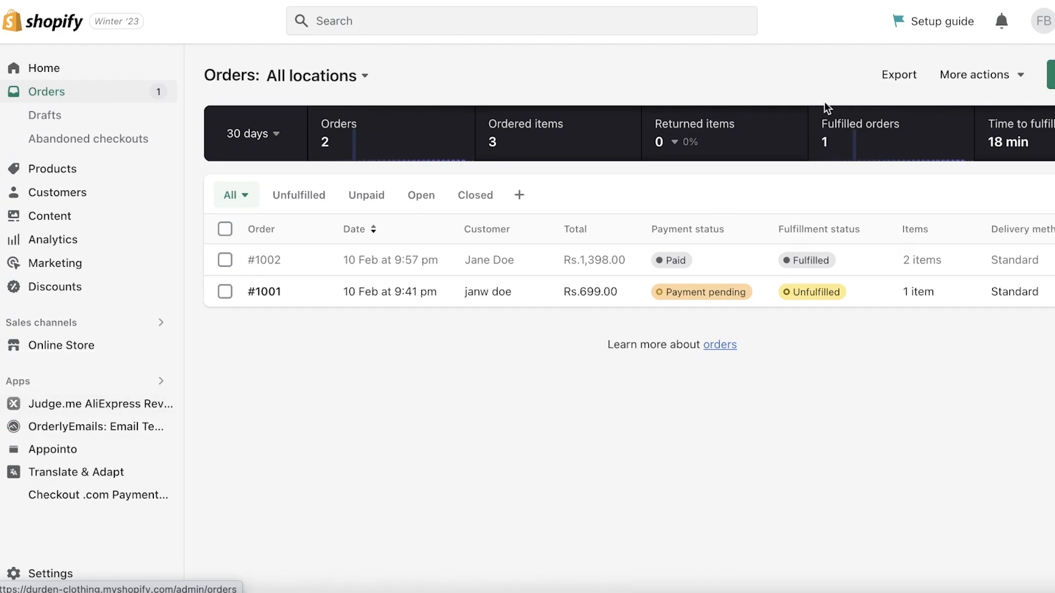
{"action": "mouse_move", "coordinate": [318, 268]}
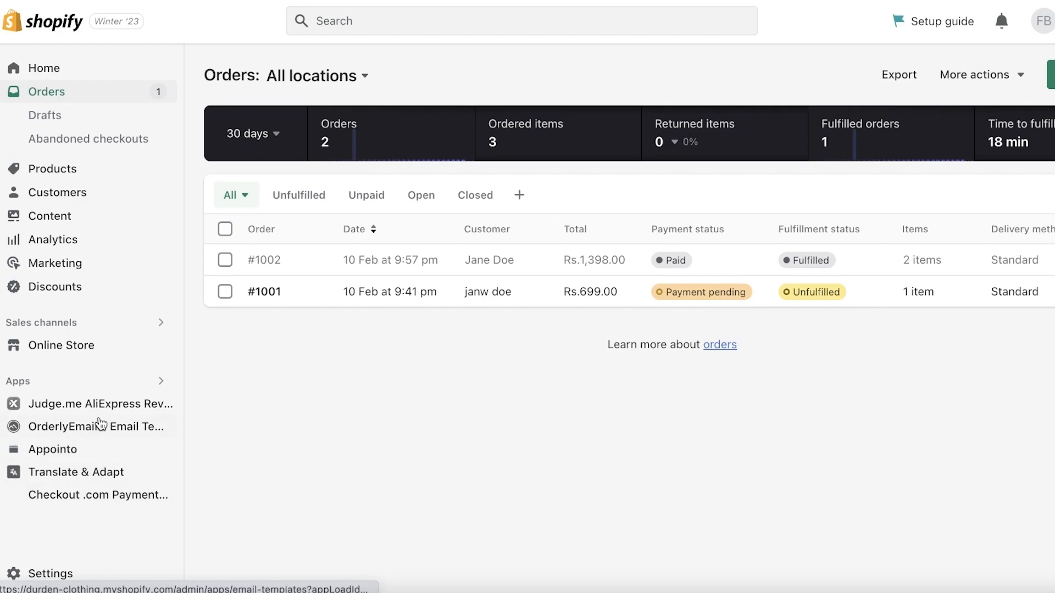
{"action": "left_click", "coordinate": [101, 404]}
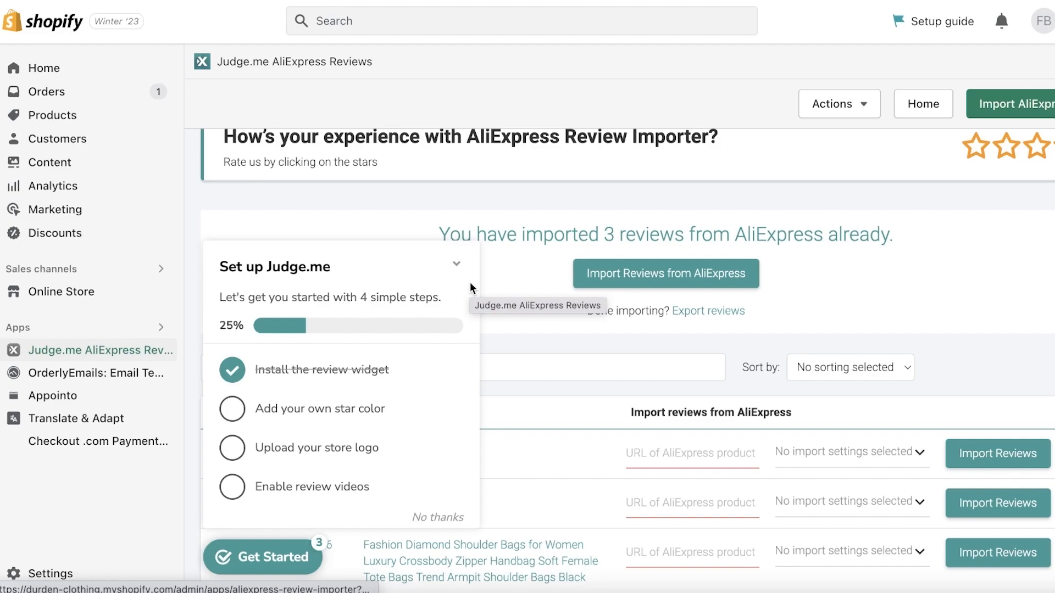
{"action": "left_click", "coordinate": [77, 417]}
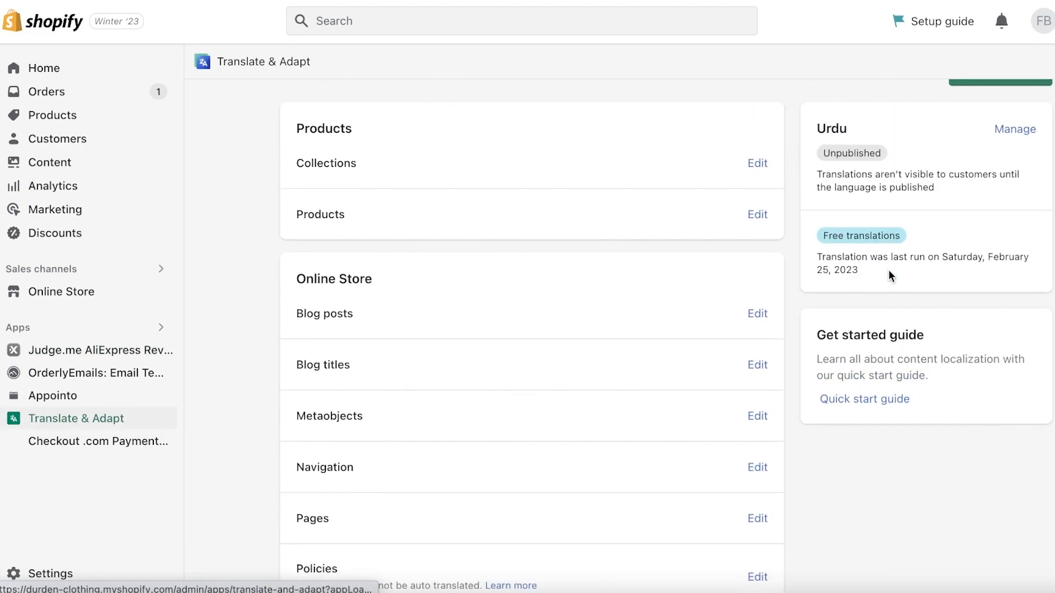
{"action": "scroll", "scroll_direction": "down", "scroll_amount": 3}
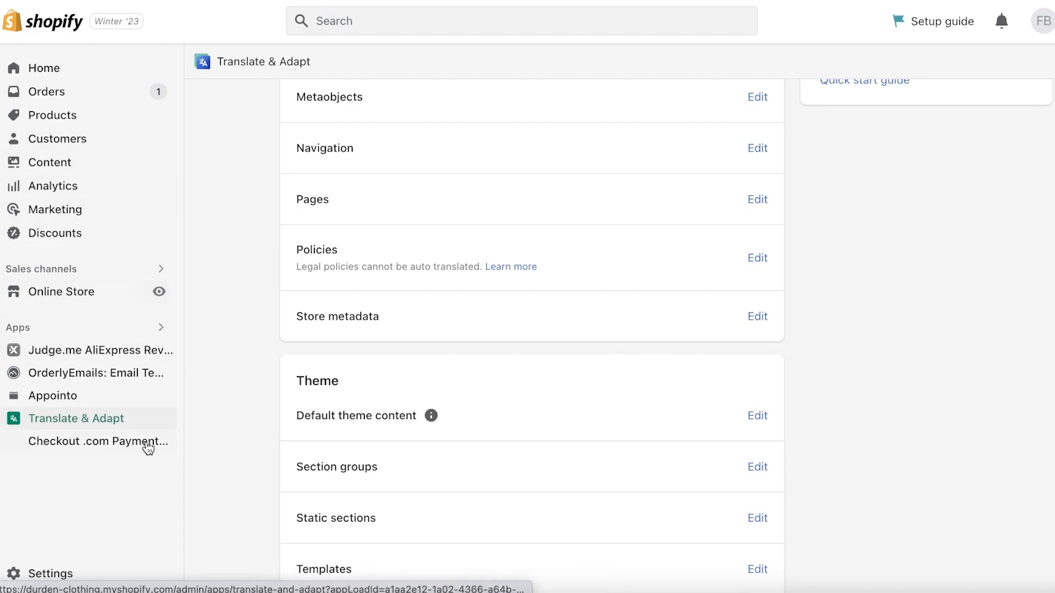
Scroll through the Shipping and delivery settings, then return to the two-order Orders list.
{"action": "left_click", "coordinate": [49, 573]}
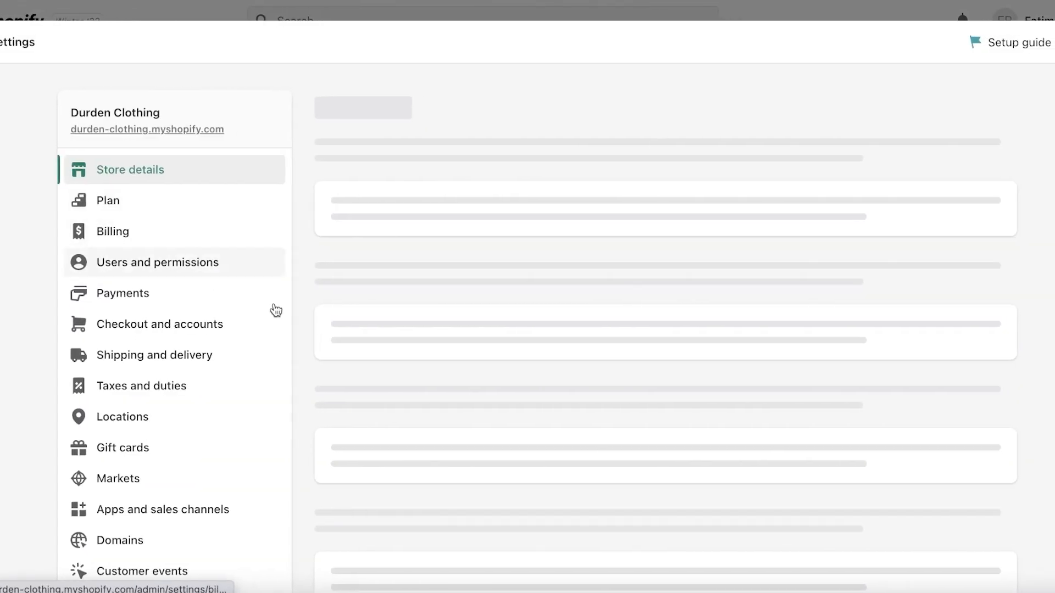
{"action": "left_click", "coordinate": [154, 354]}
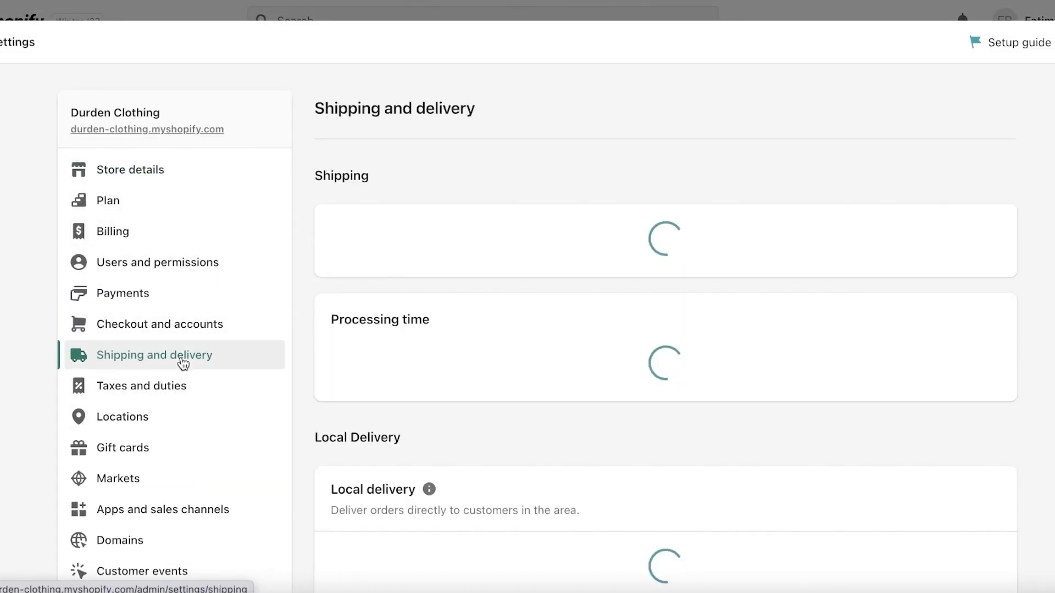
{"action": "scroll", "scroll_direction": "down", "scroll_amount": 3}
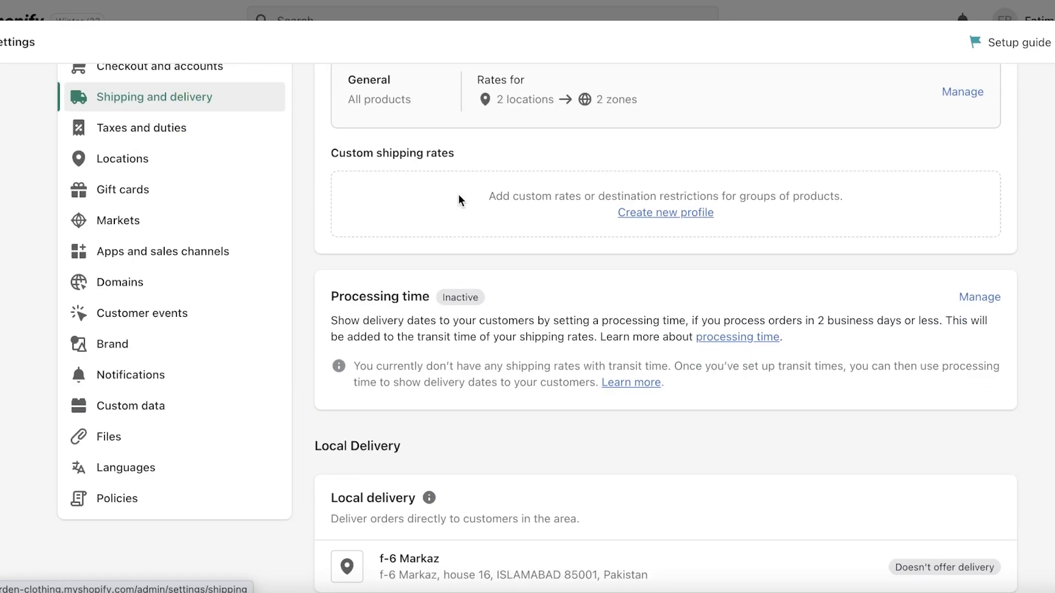
{"action": "scroll", "scroll_direction": "down", "scroll_amount": 3}
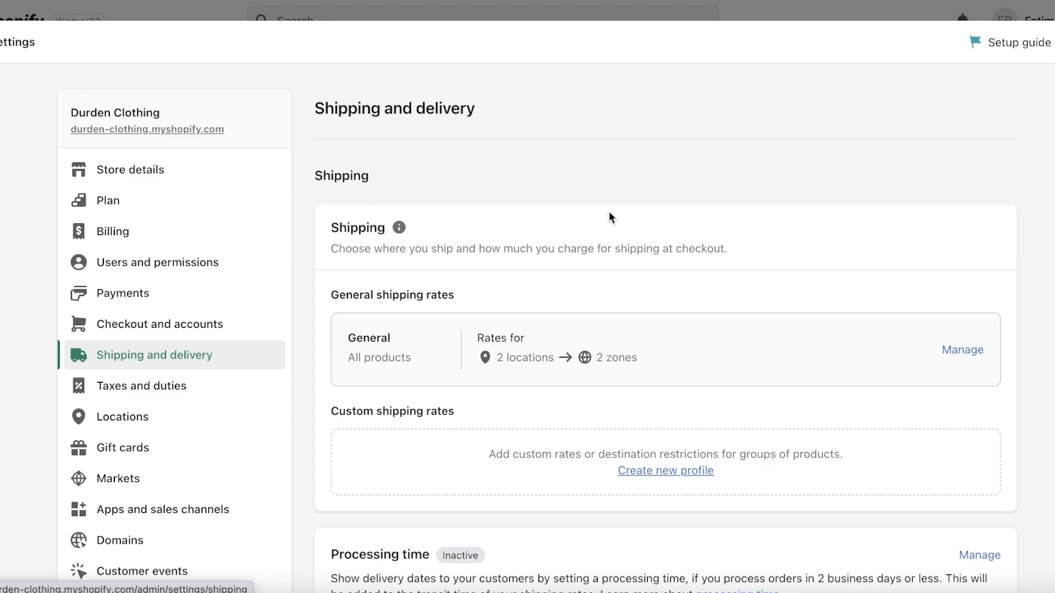
{"action": "scroll", "scroll_direction": "down", "scroll_amount": 3}
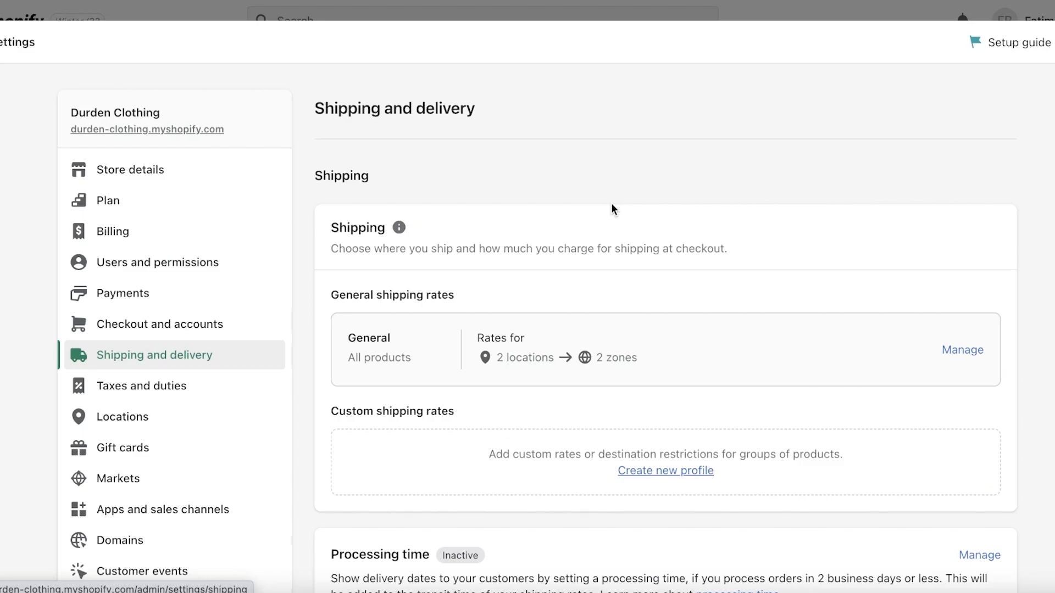
{"action": "mouse_move", "coordinate": [650, 182]}
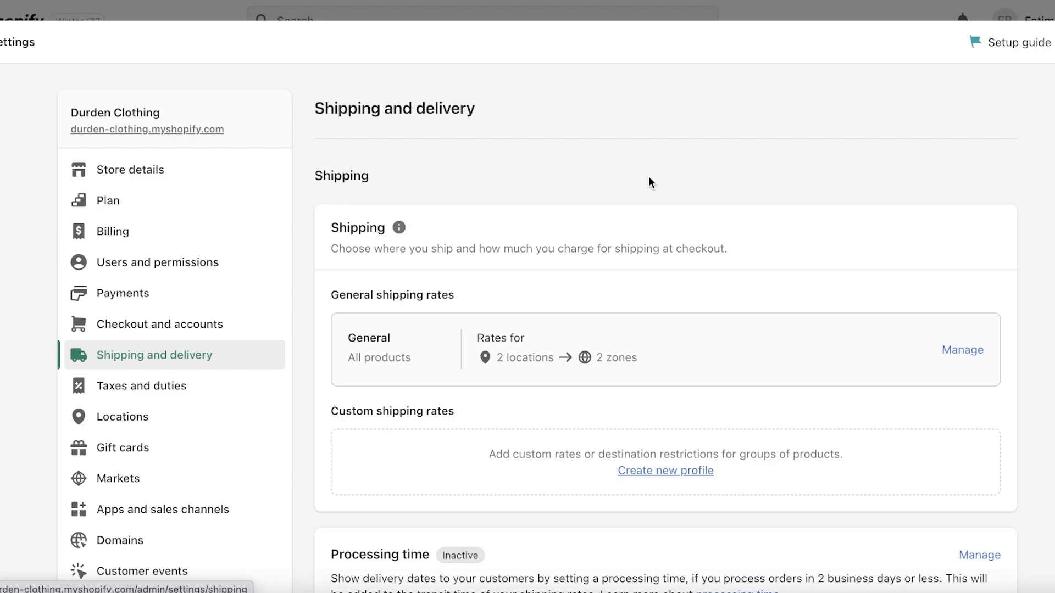
{"action": "mouse_move", "coordinate": [866, 98]}
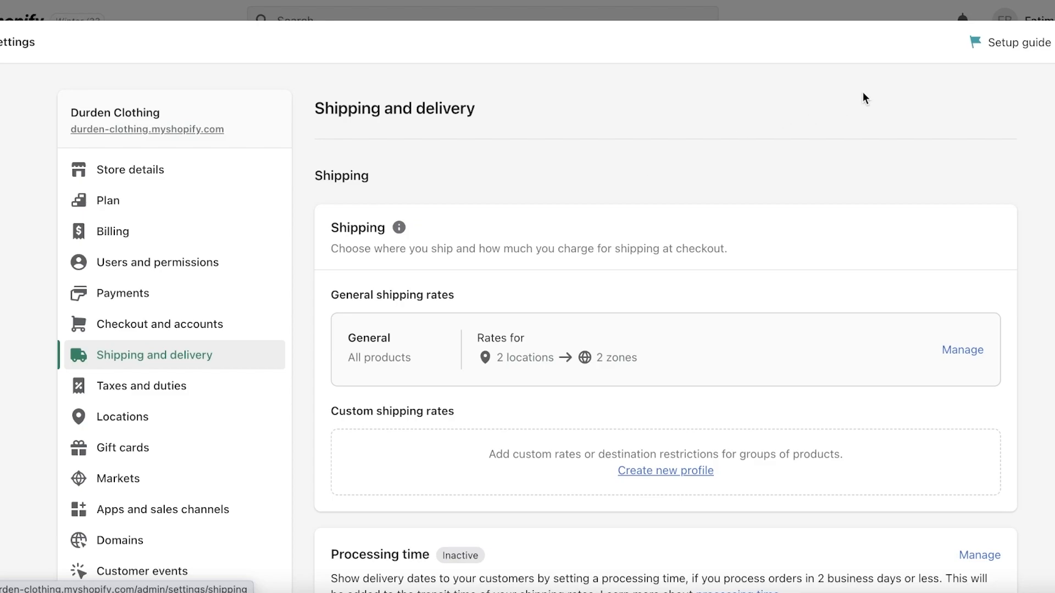
{"action": "scroll", "scroll_direction": "down", "scroll_amount": 3}
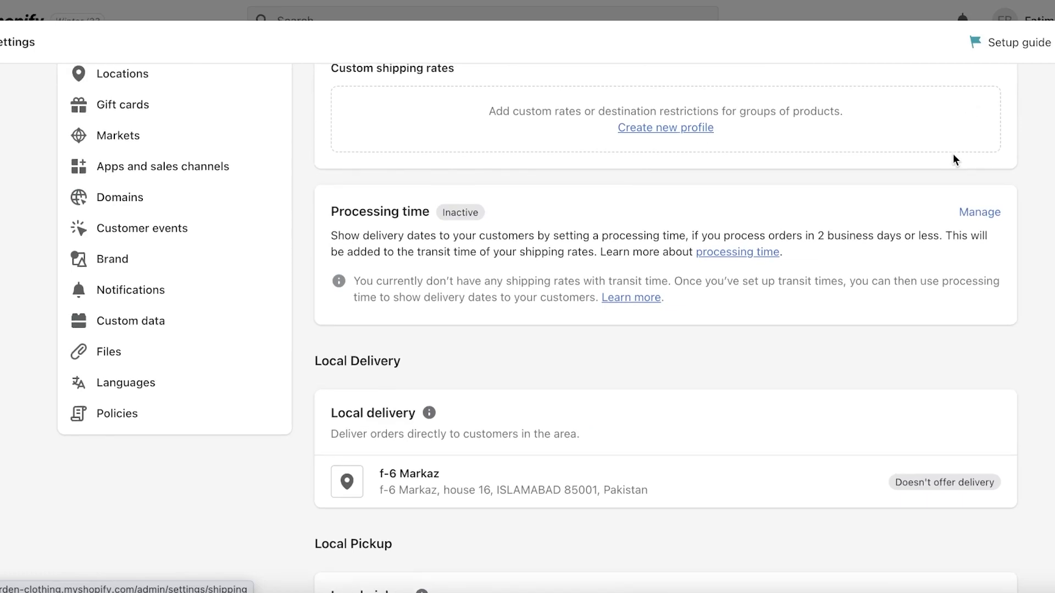
{"action": "scroll", "scroll_direction": "up", "scroll_amount": 3}
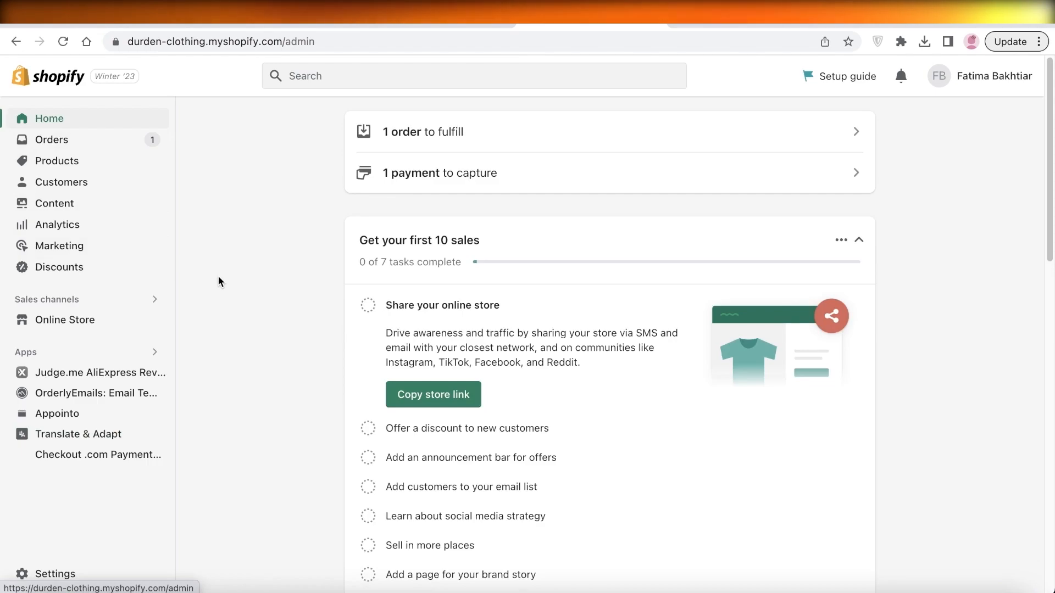
{"action": "left_click", "coordinate": [52, 139]}
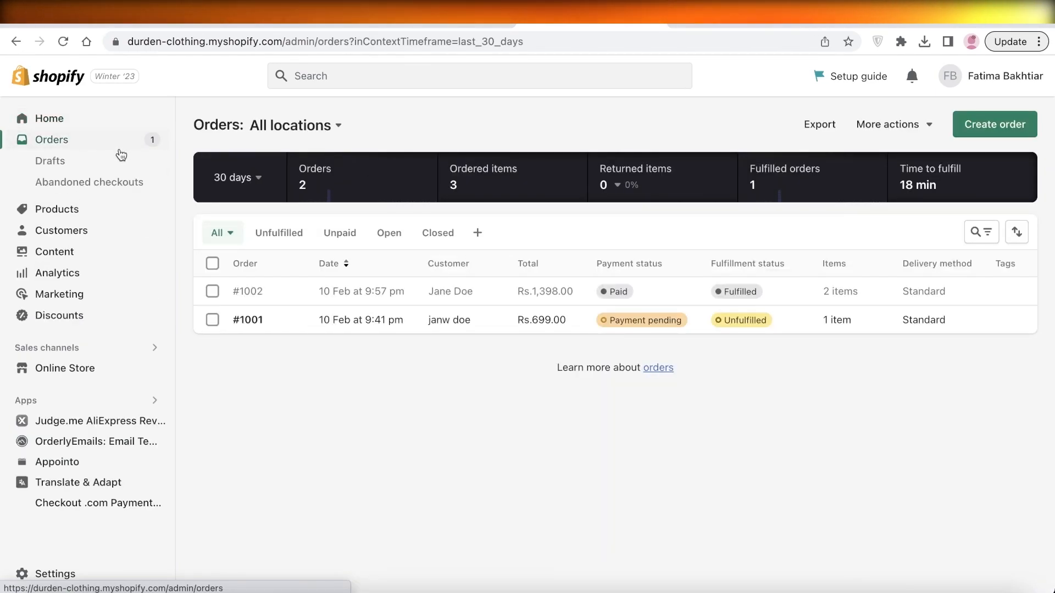